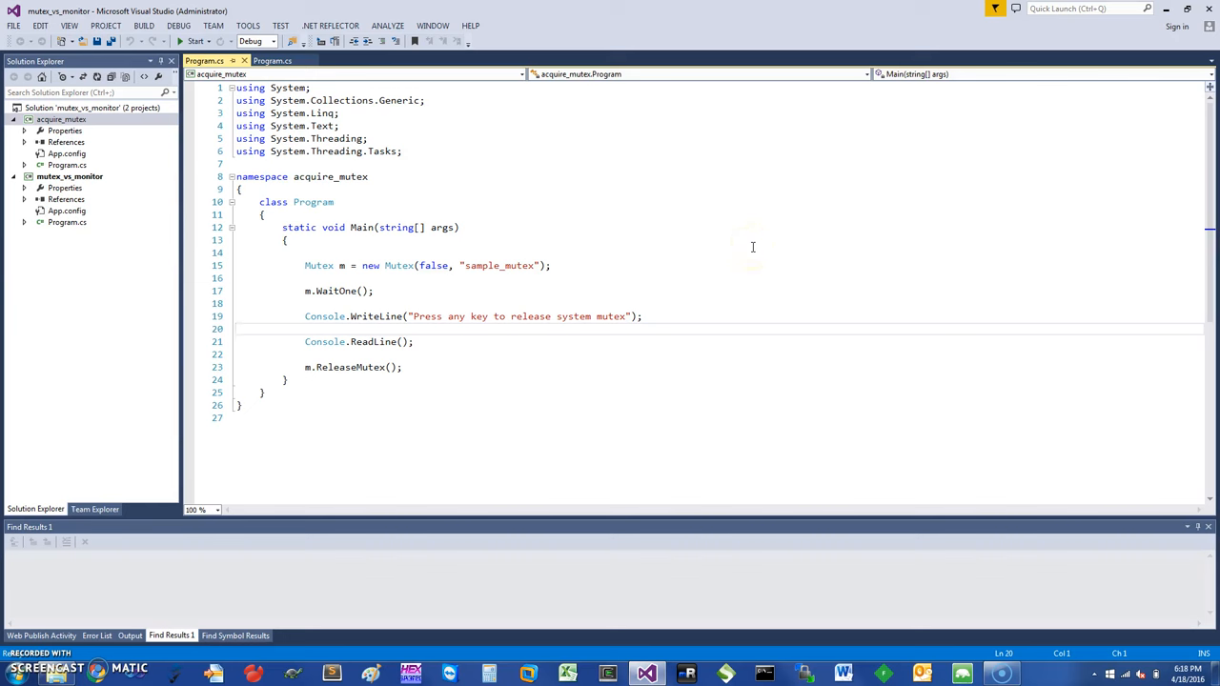
mouse_move(736, 248)
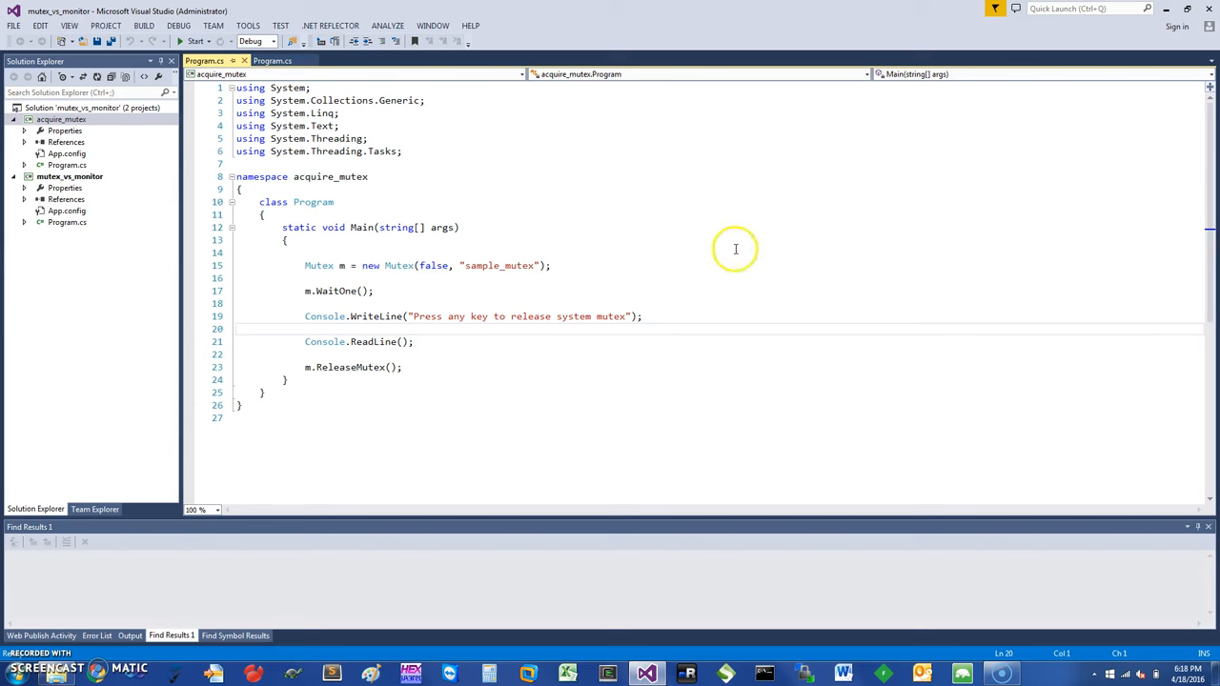
mouse_move(475, 244)
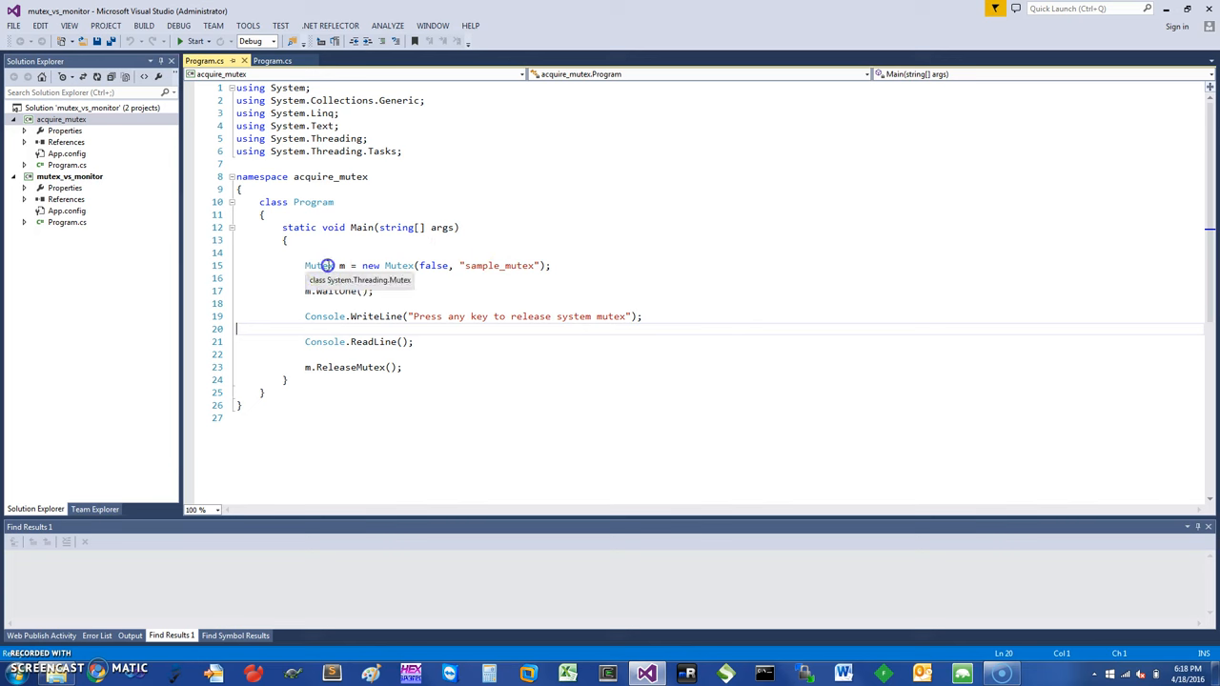
Step: Start a new debugger instance of the acquire_mutex project so its console waits to release the mutex
double_click(397, 265)
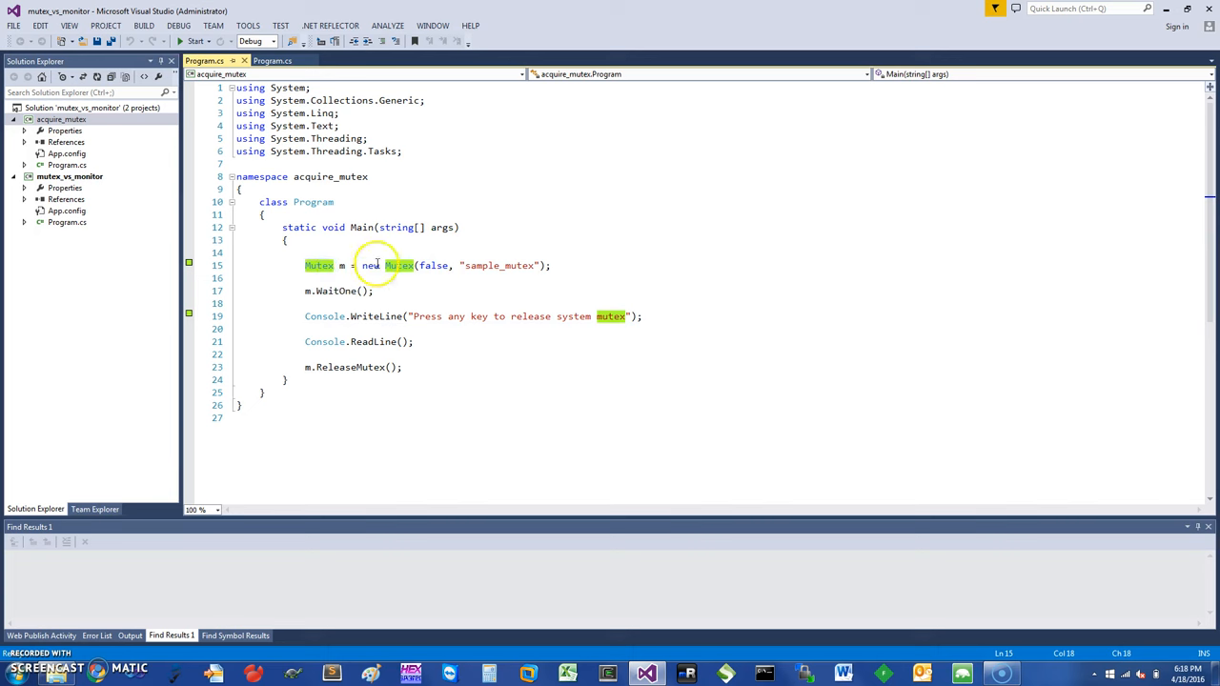
mouse_move(396, 265)
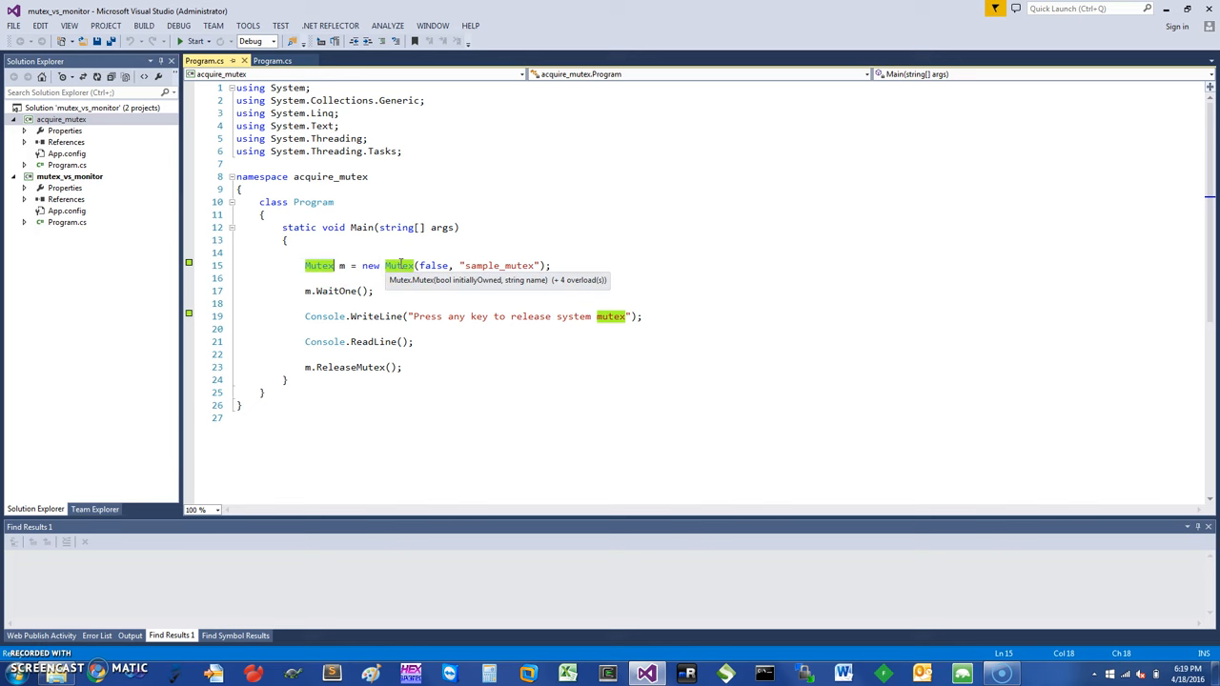
mouse_move(505, 265)
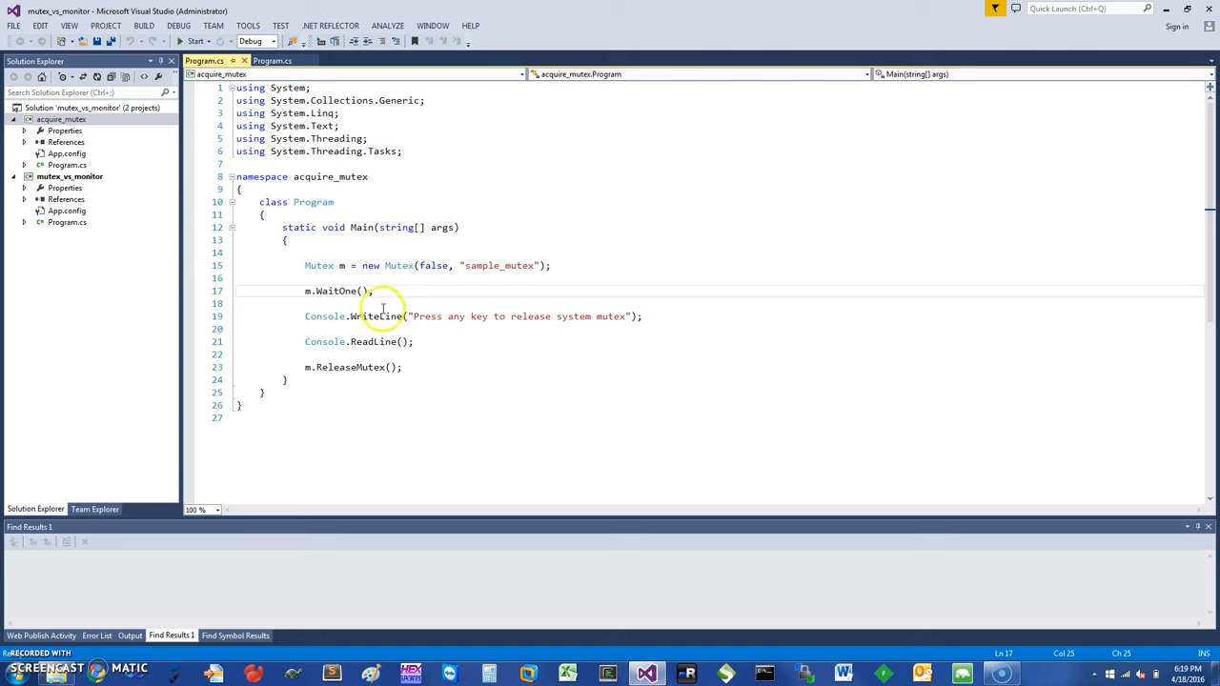
mouse_move(433, 265)
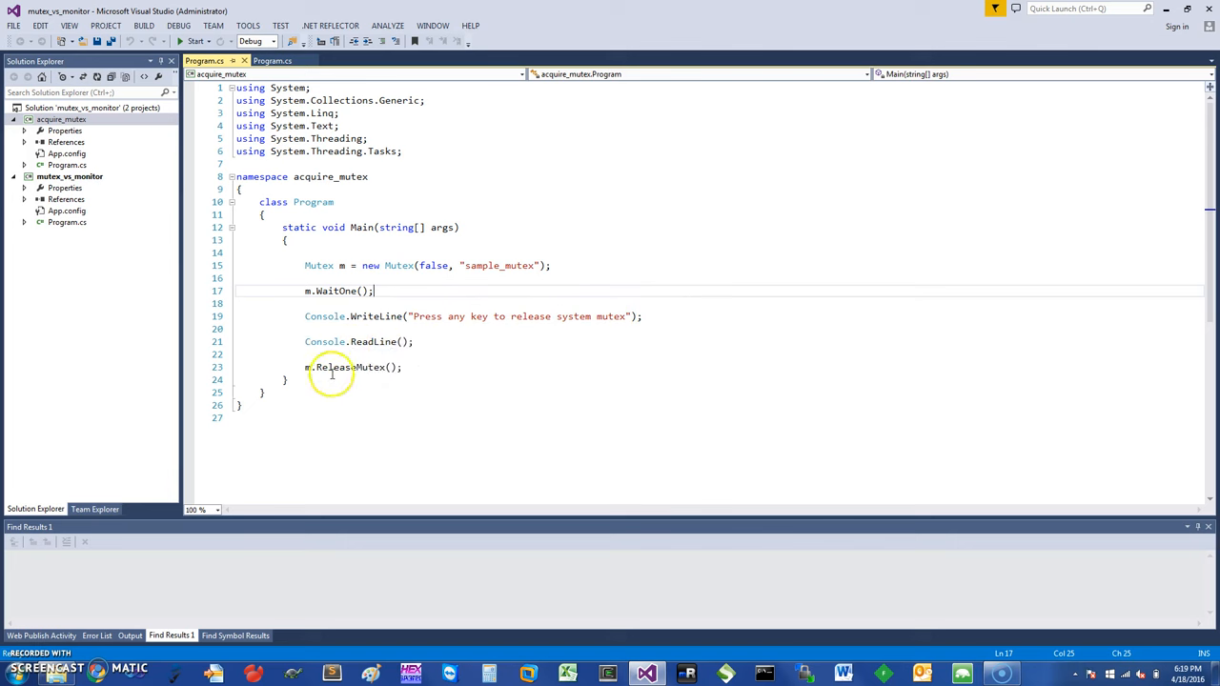
mouse_move(168, 187)
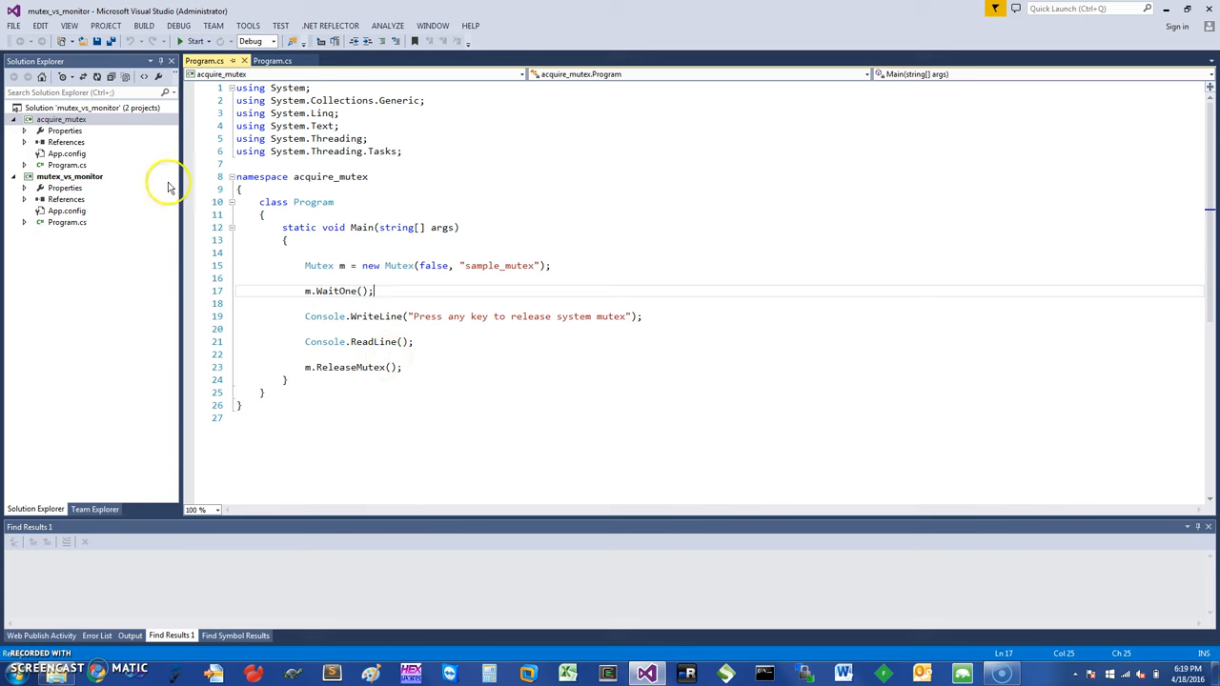
right_click(54, 118)
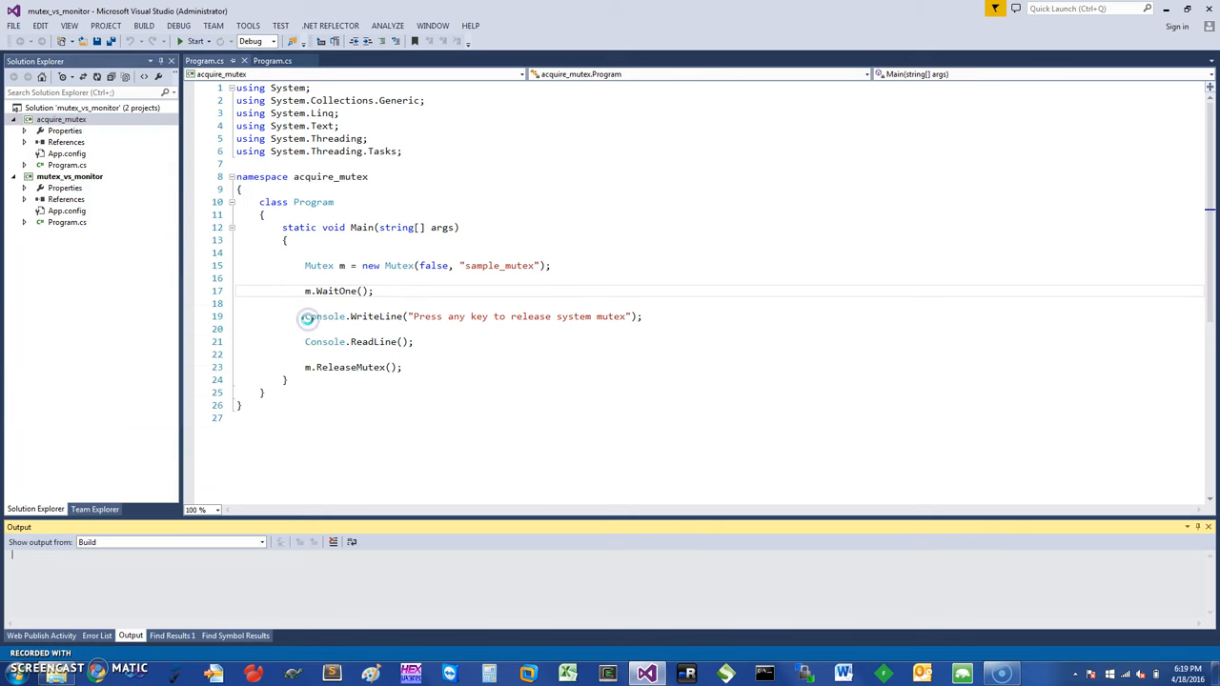
left_click(188, 40)
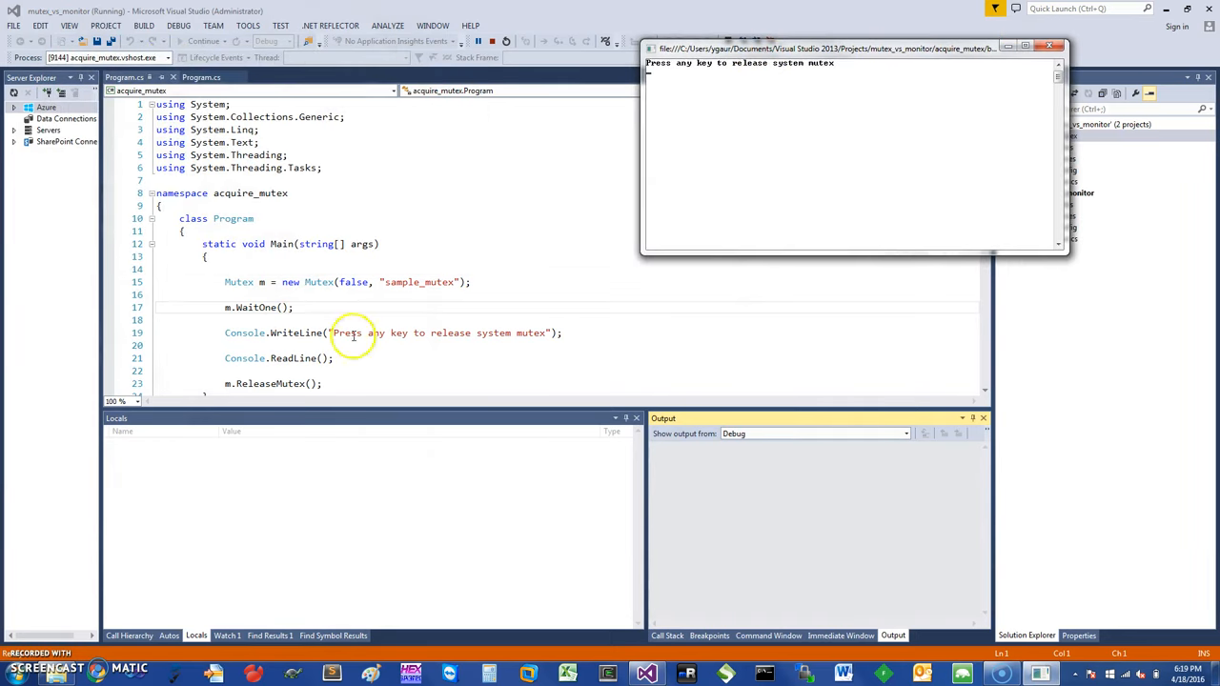
mouse_move(355, 282)
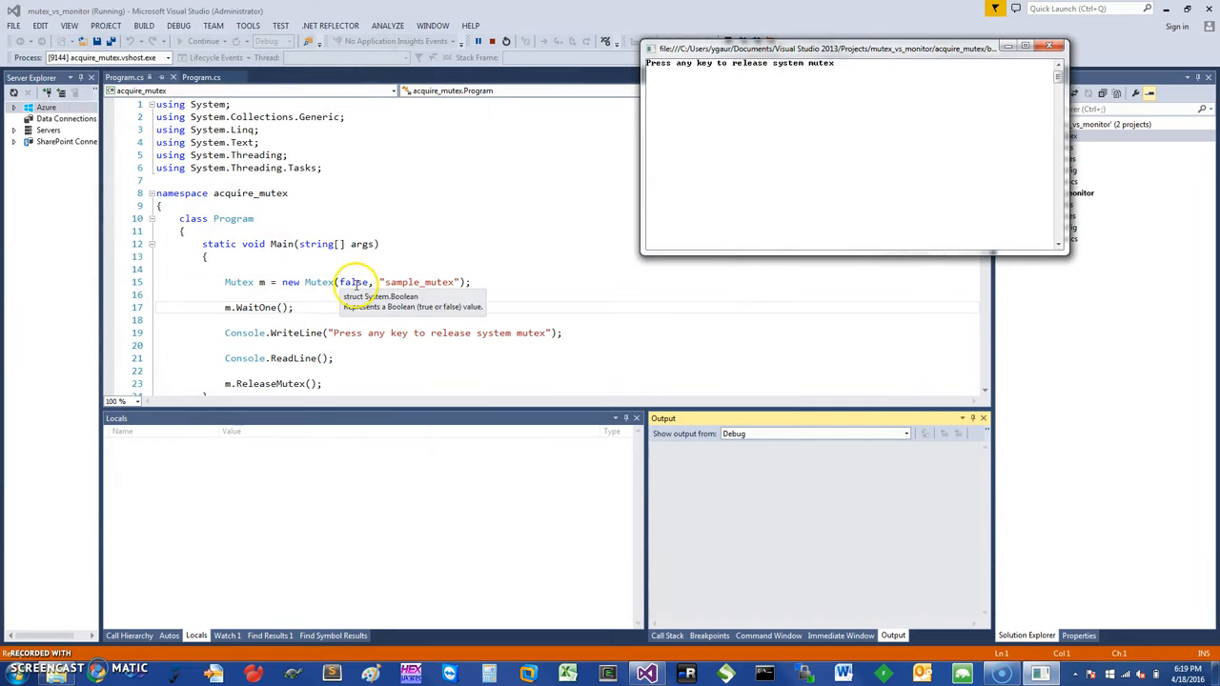
mouse_move(301, 331)
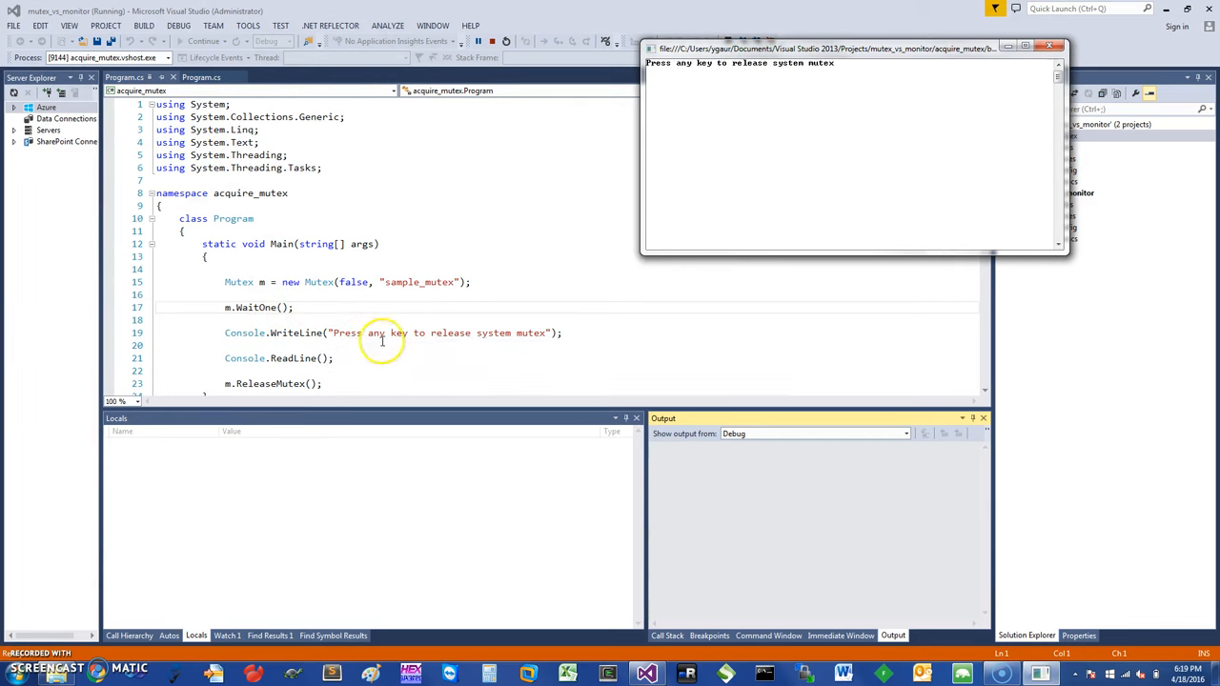
mouse_move(684, 103)
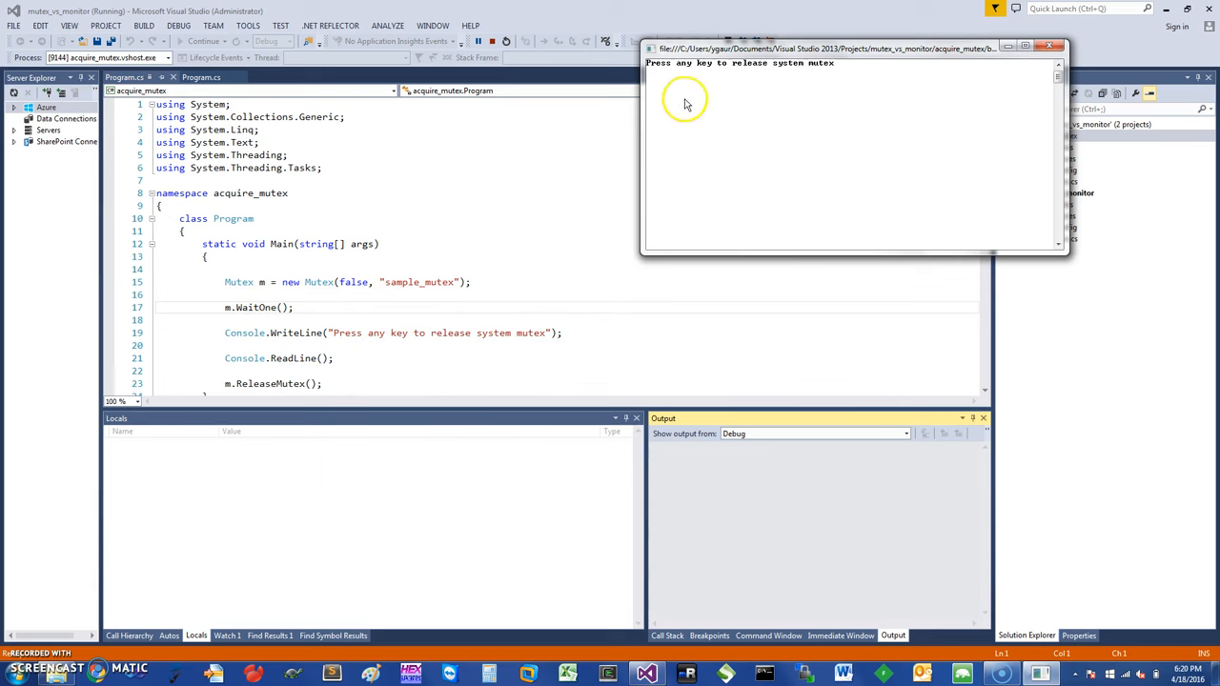
mouse_move(827, 75)
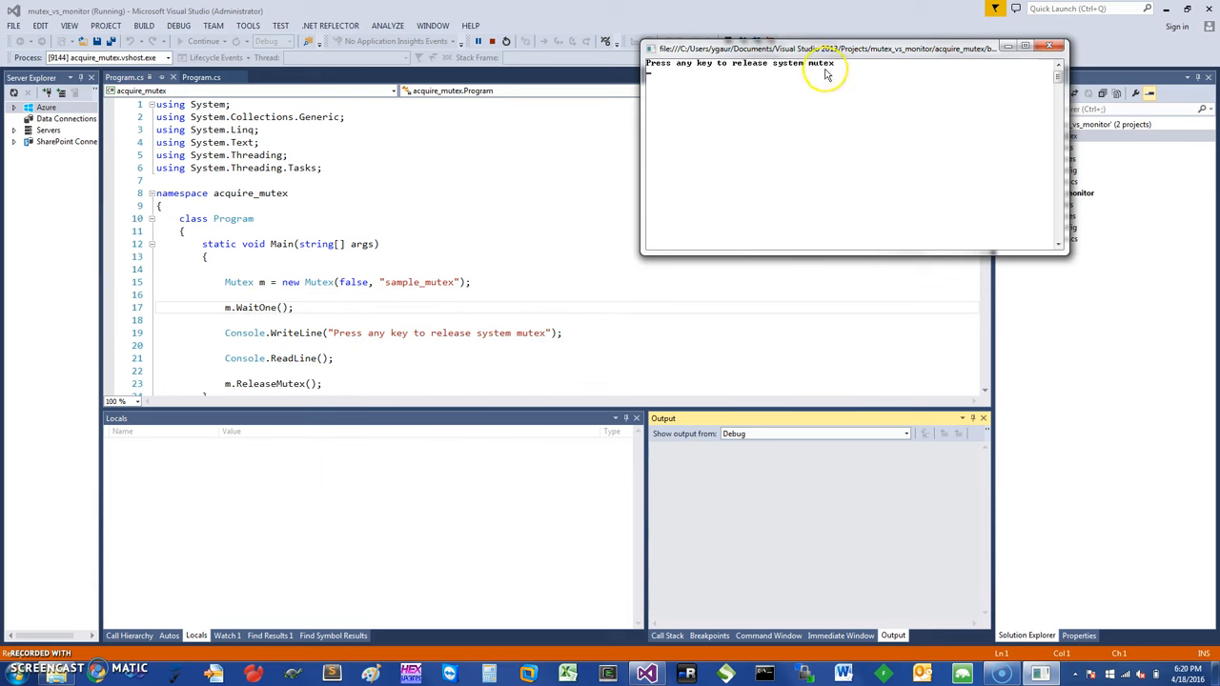
mouse_move(748, 124)
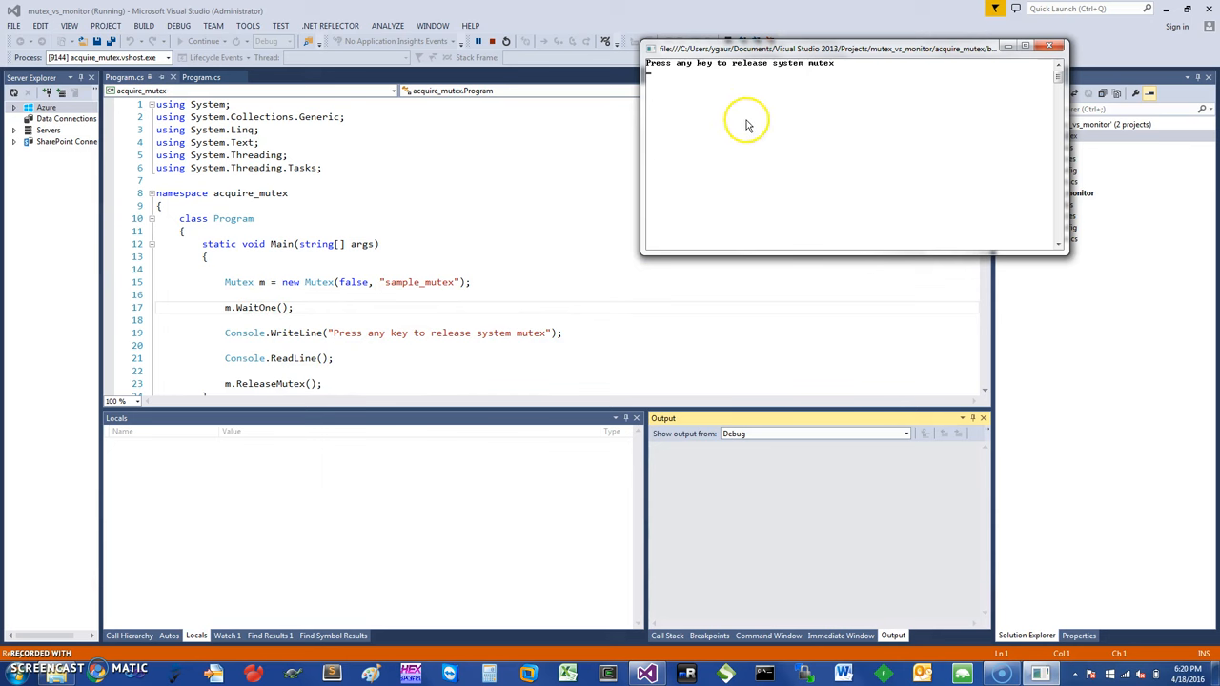
mouse_move(706, 118)
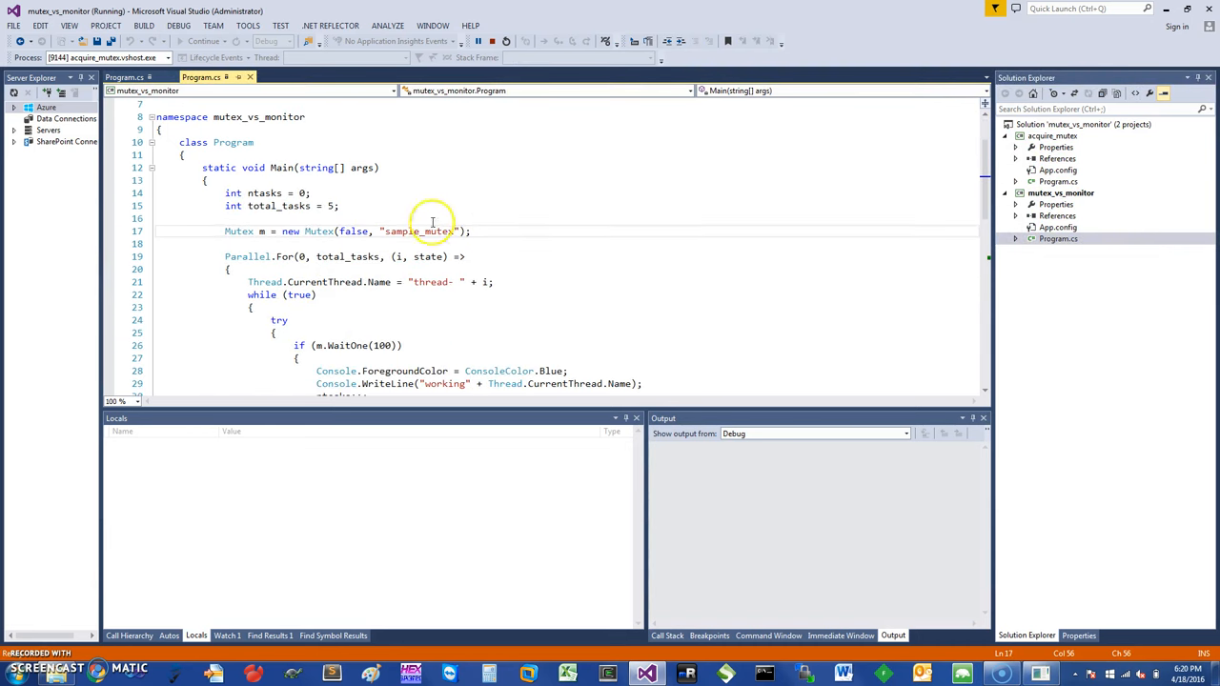
mouse_move(238, 231)
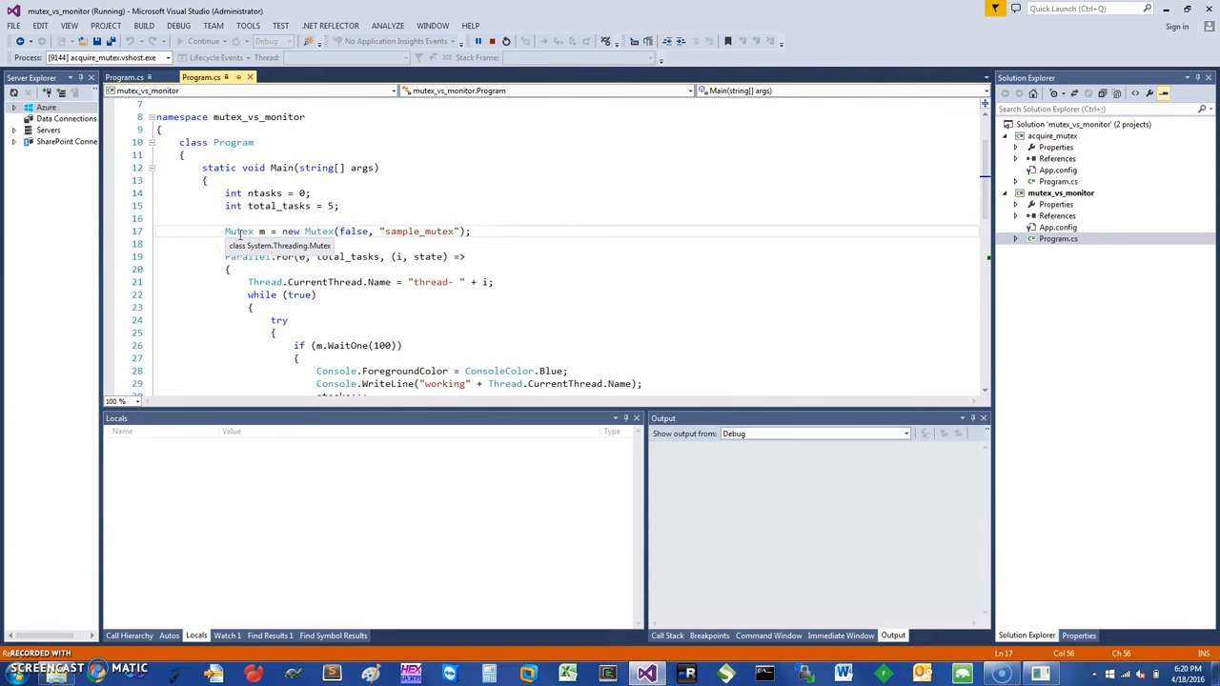
mouse_move(355, 231)
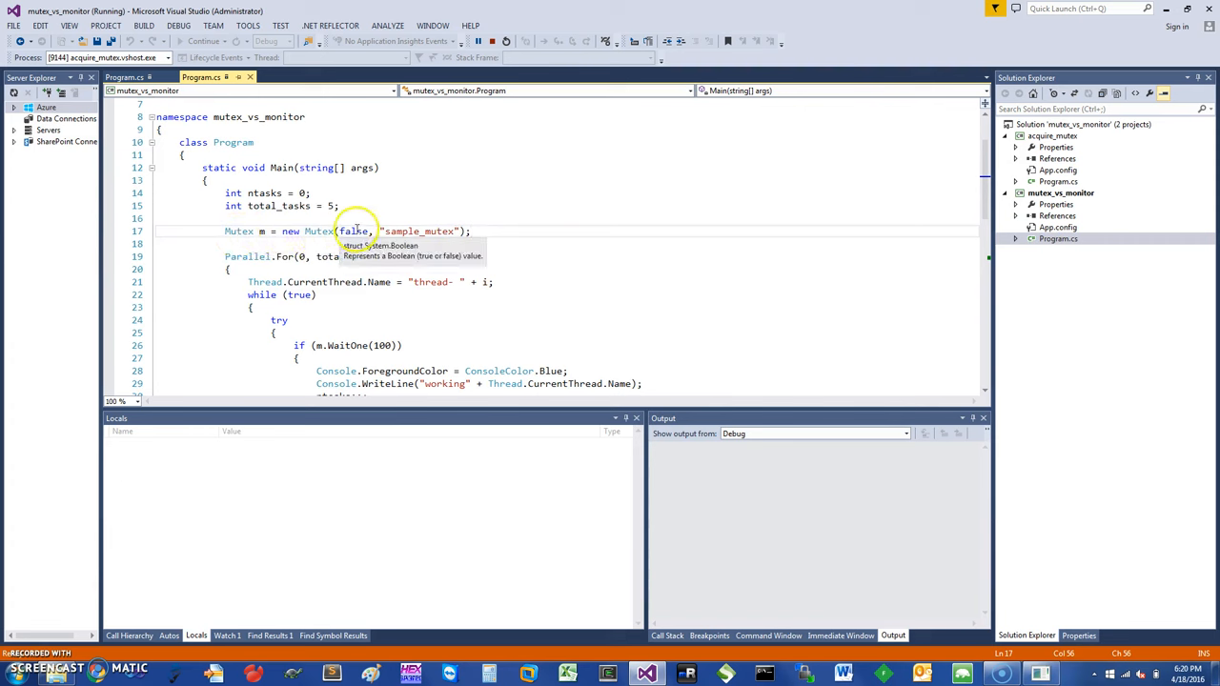
mouse_move(419, 231)
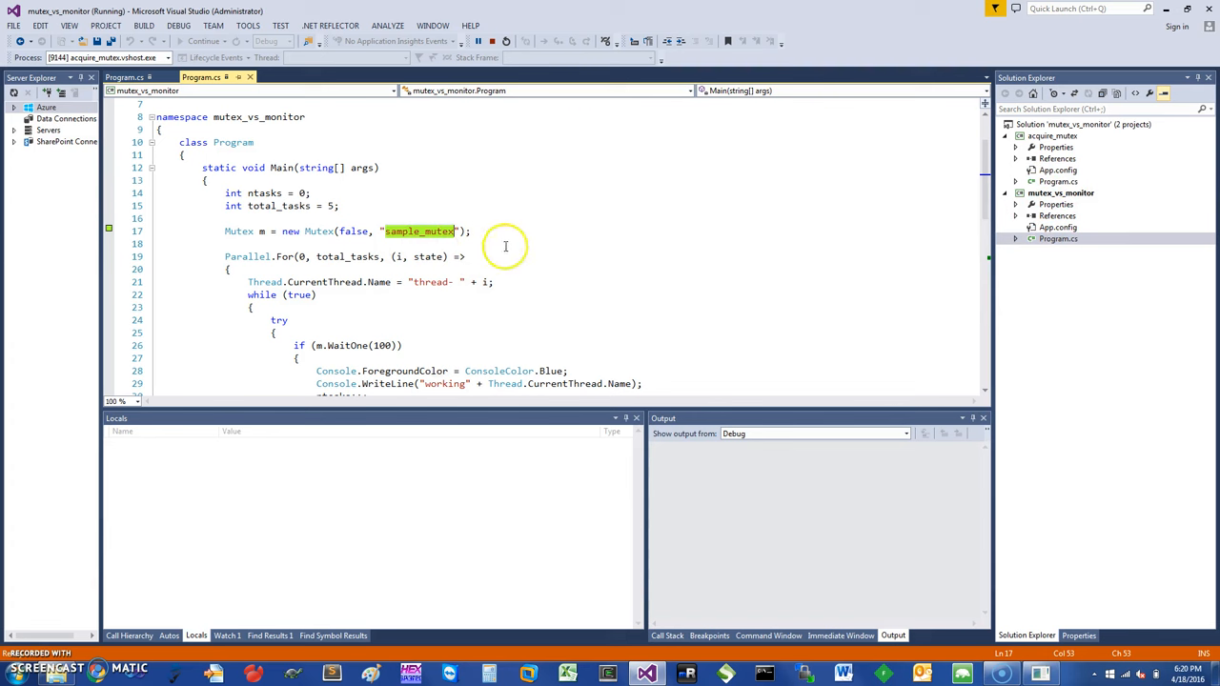
mouse_move(301, 212)
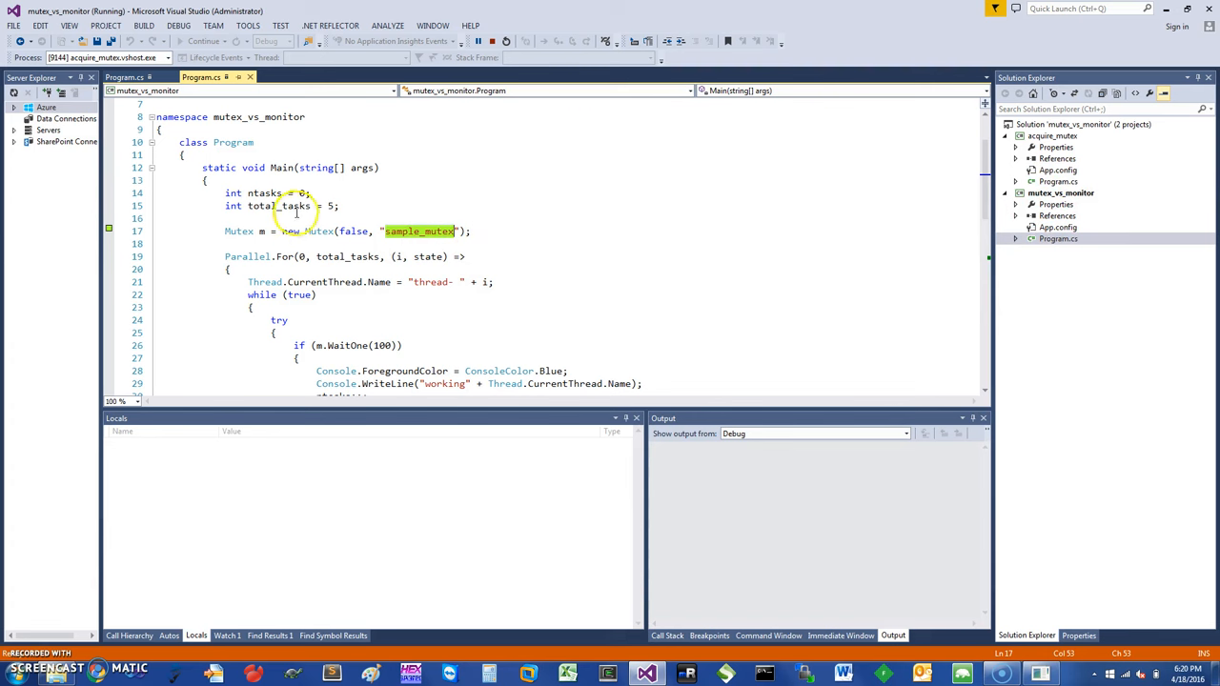
left_click(560, 255)
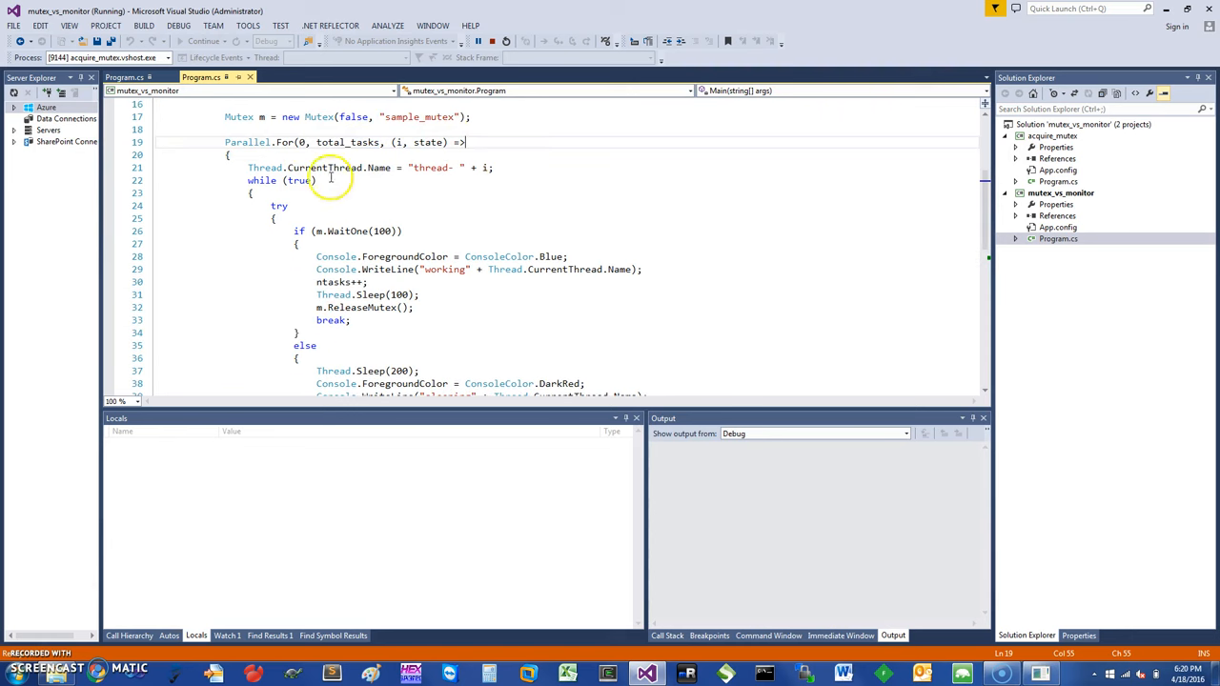
mouse_move(435, 168)
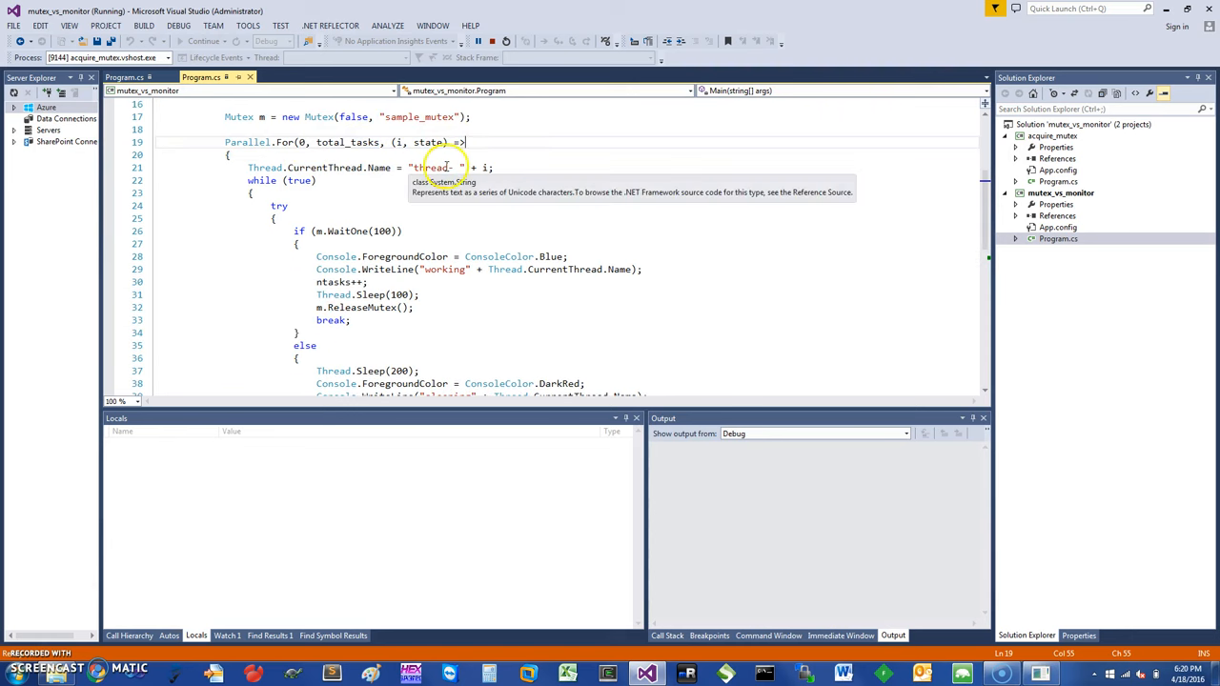
mouse_move(411, 155)
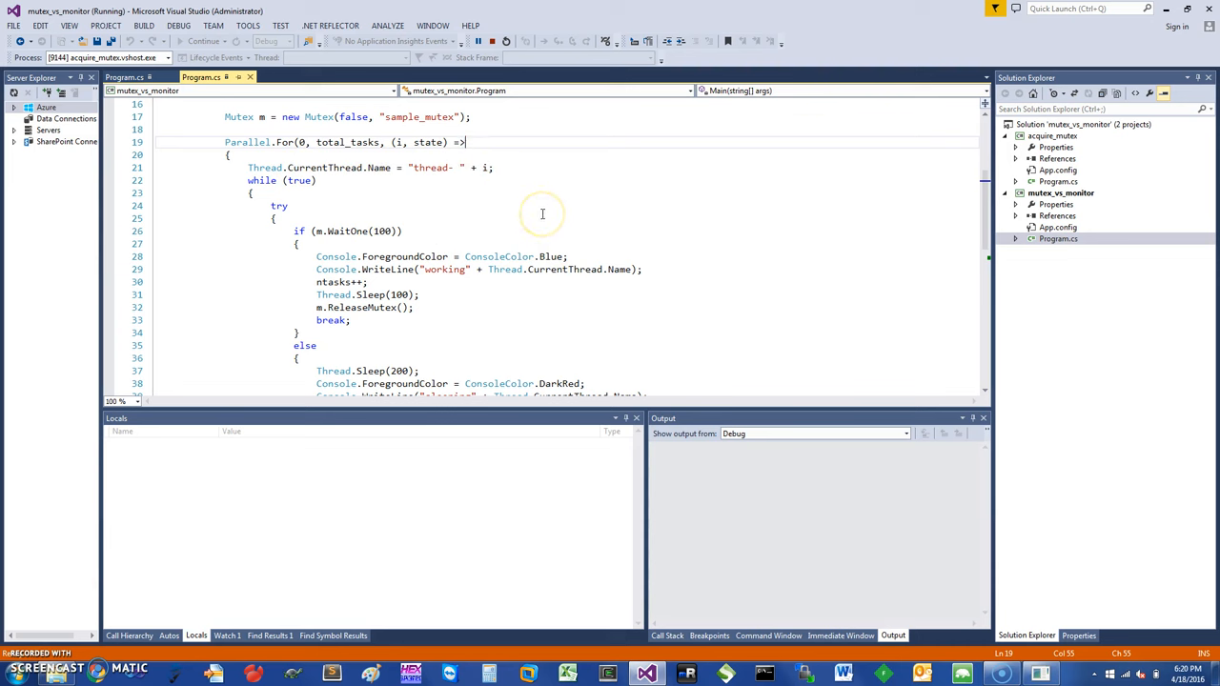
scroll("down", 3)
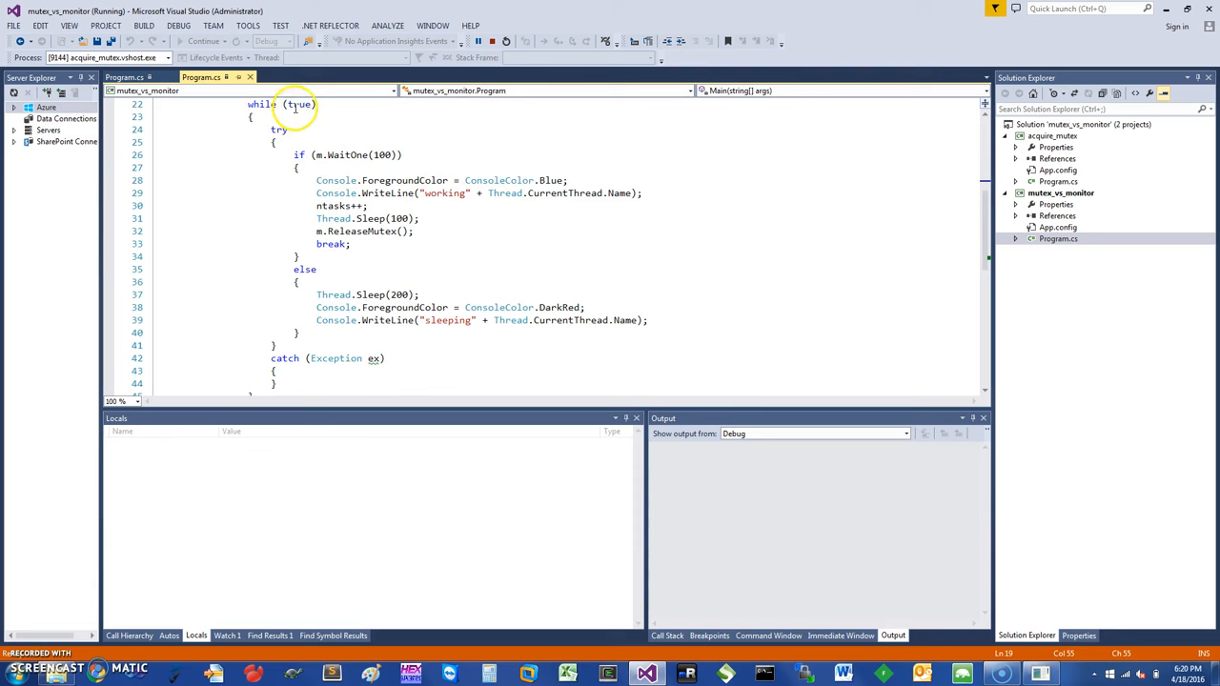
mouse_move(488, 355)
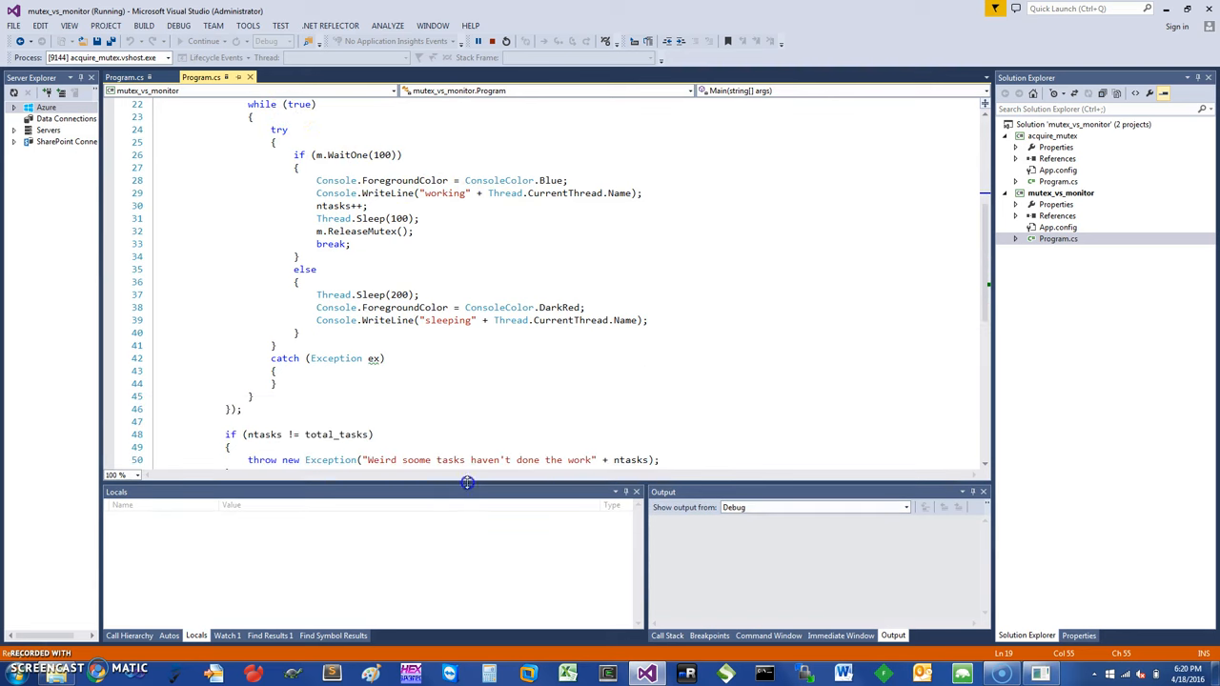
mouse_move(351, 154)
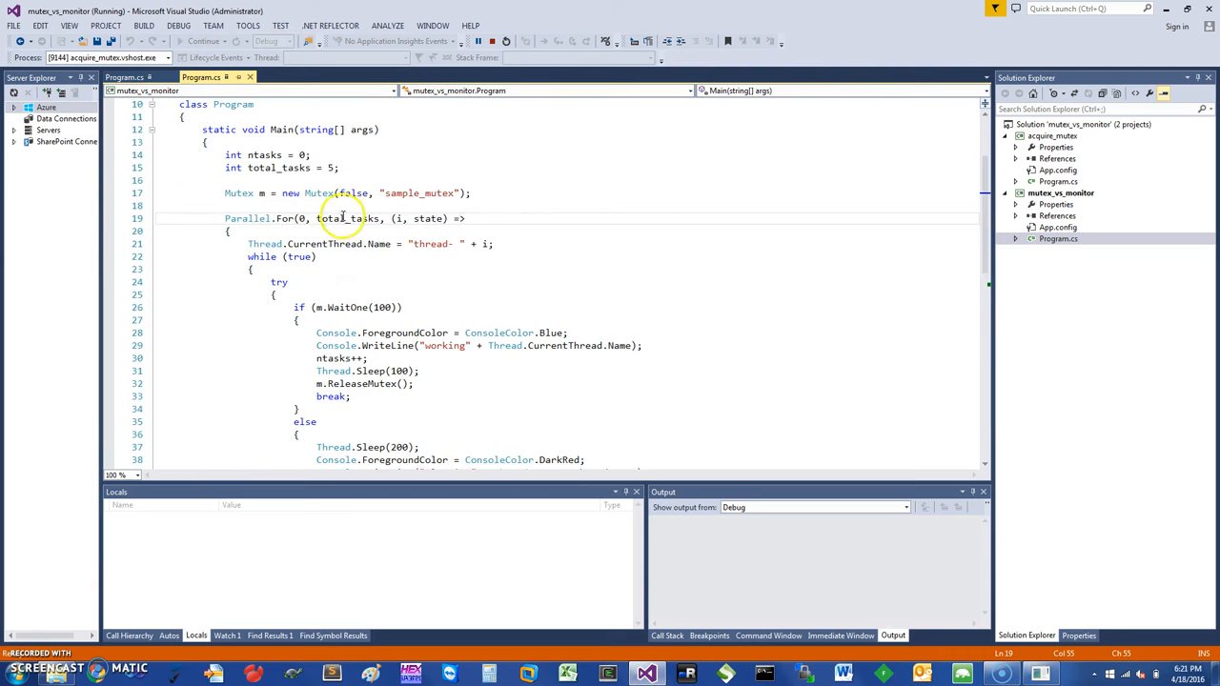
scroll("down", 3)
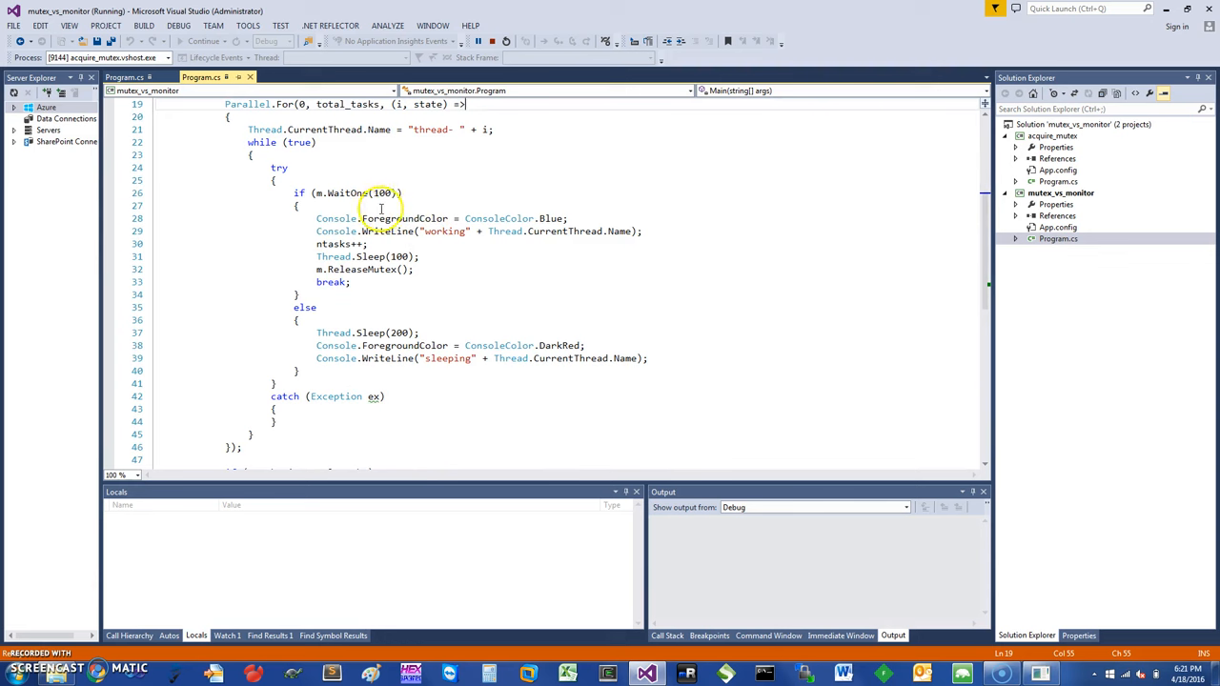
mouse_move(328, 246)
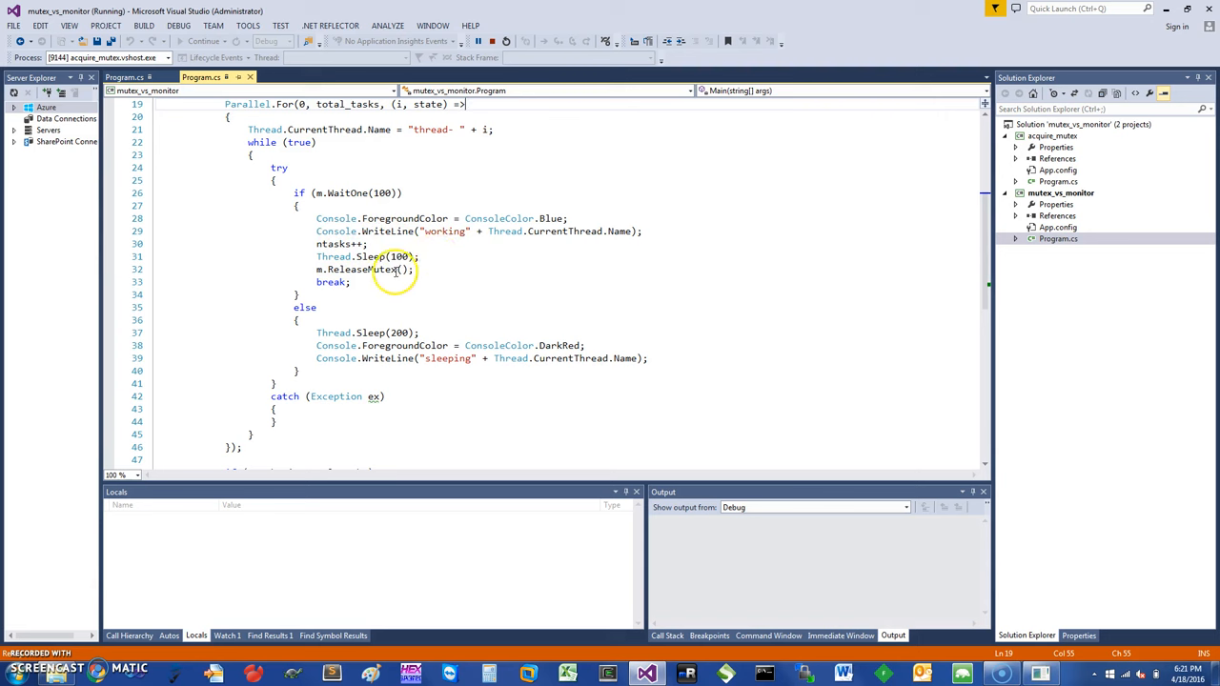
left_click(423, 268)
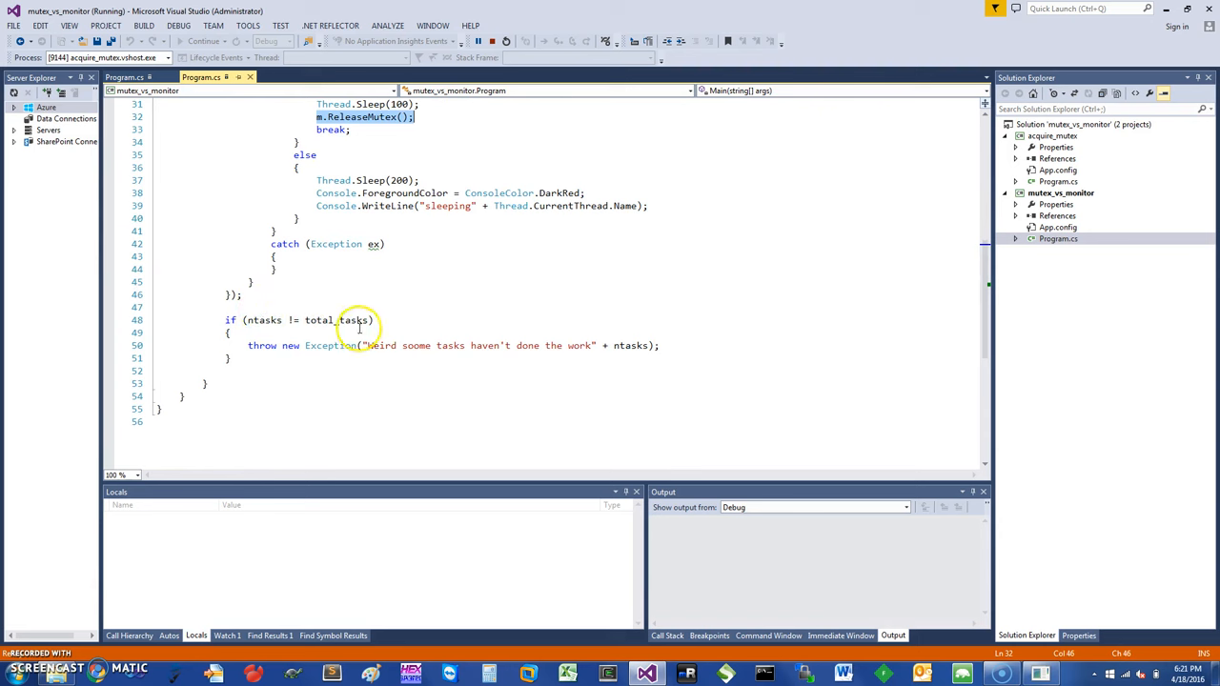
mouse_move(396, 346)
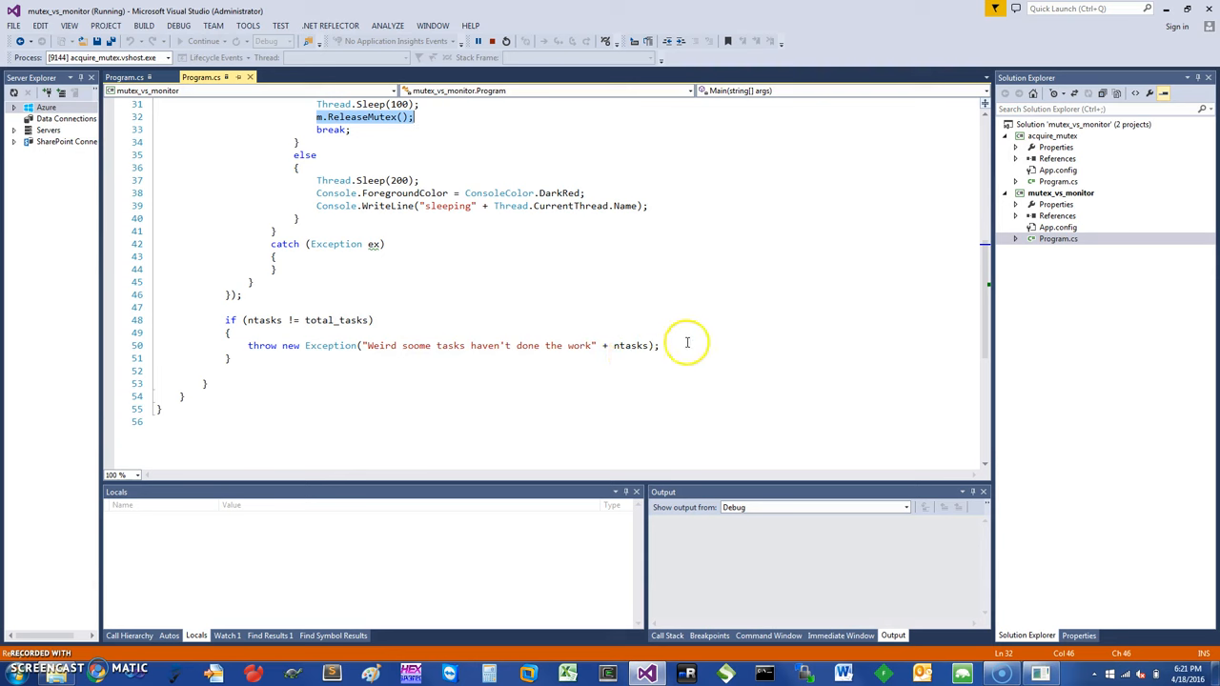
scroll("up", 3)
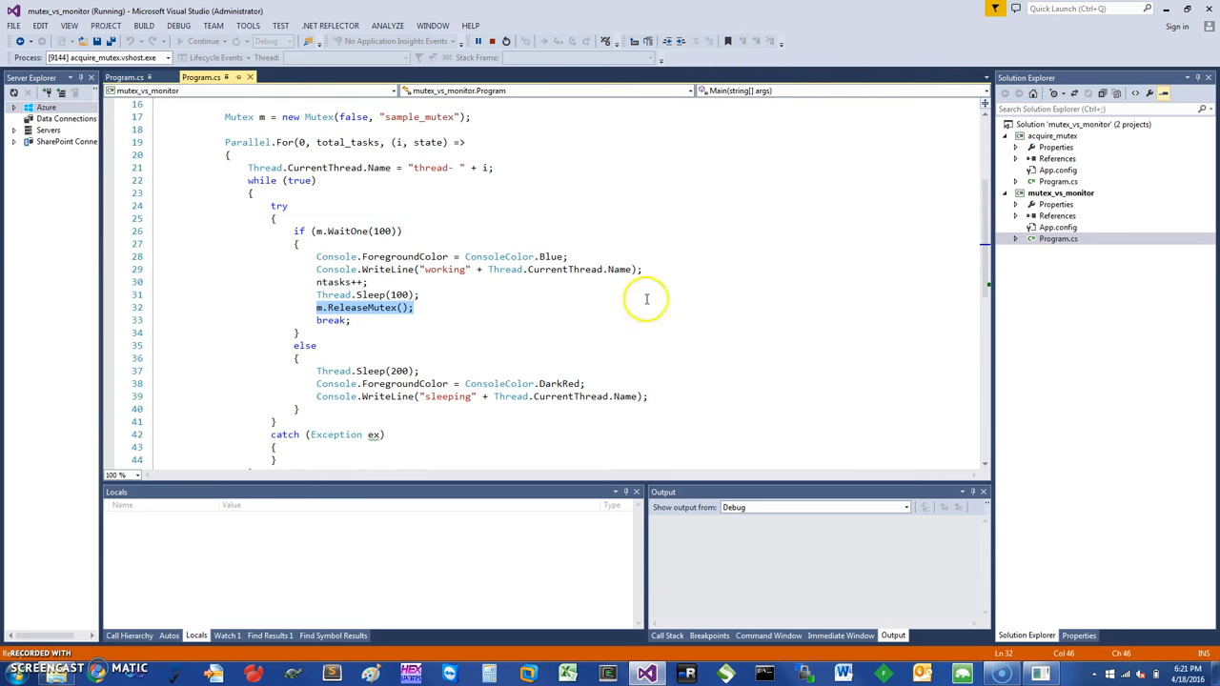
right_click(1076, 195)
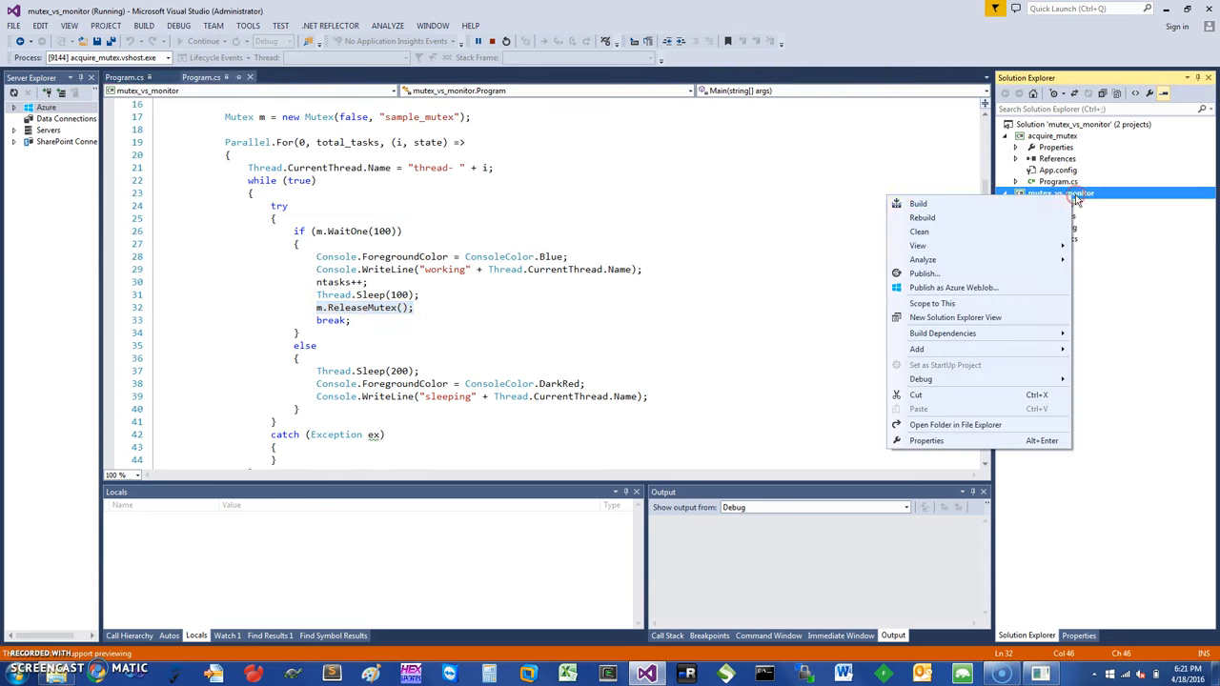
mouse_move(915, 349)
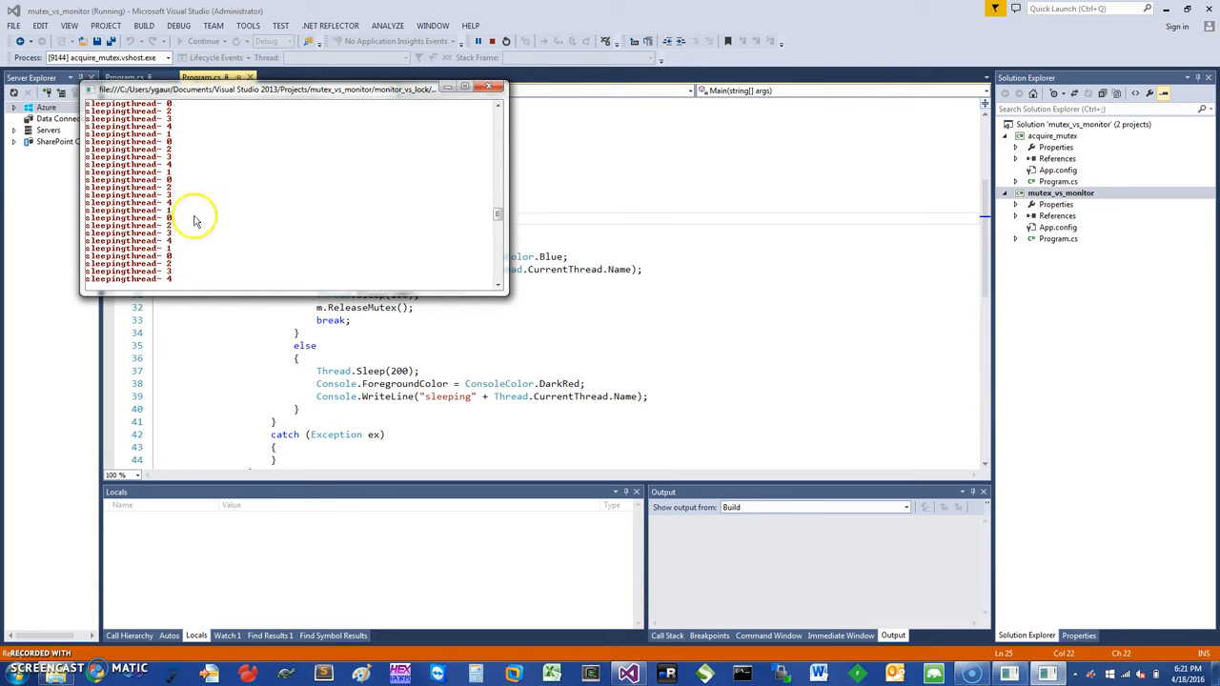
mouse_move(966, 443)
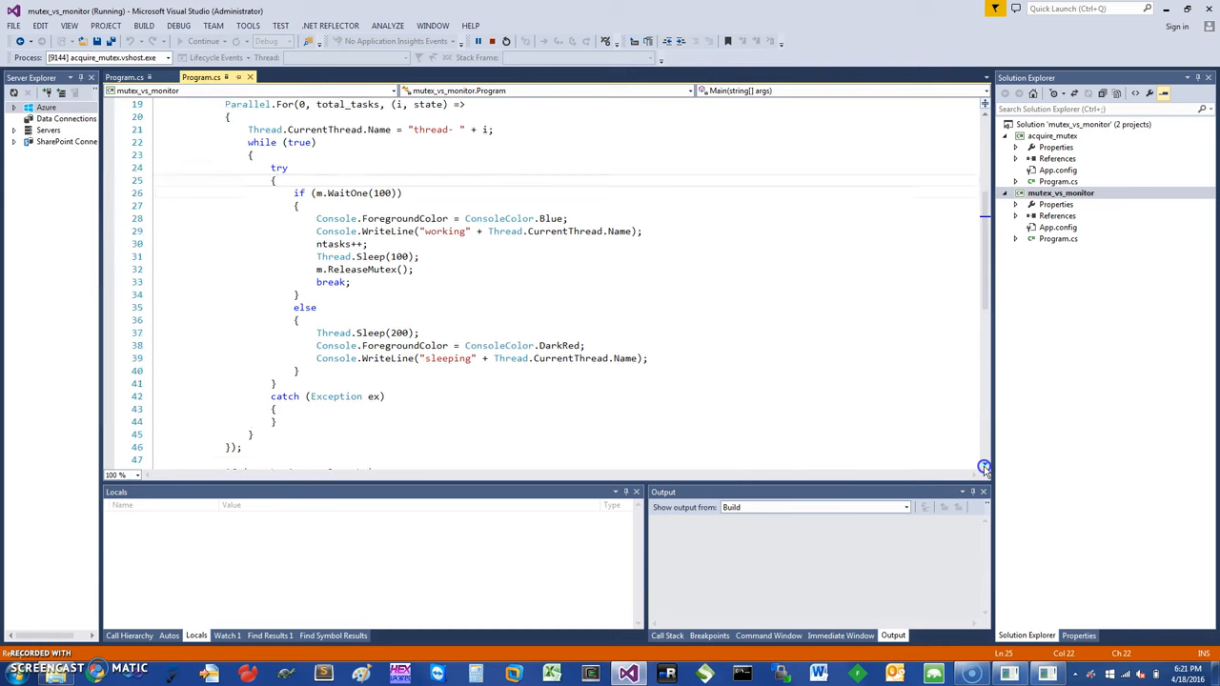
Step: Add a breakpoint on line 53 of Program.cs, just after the ntasks check in Main
scroll("down", 3)
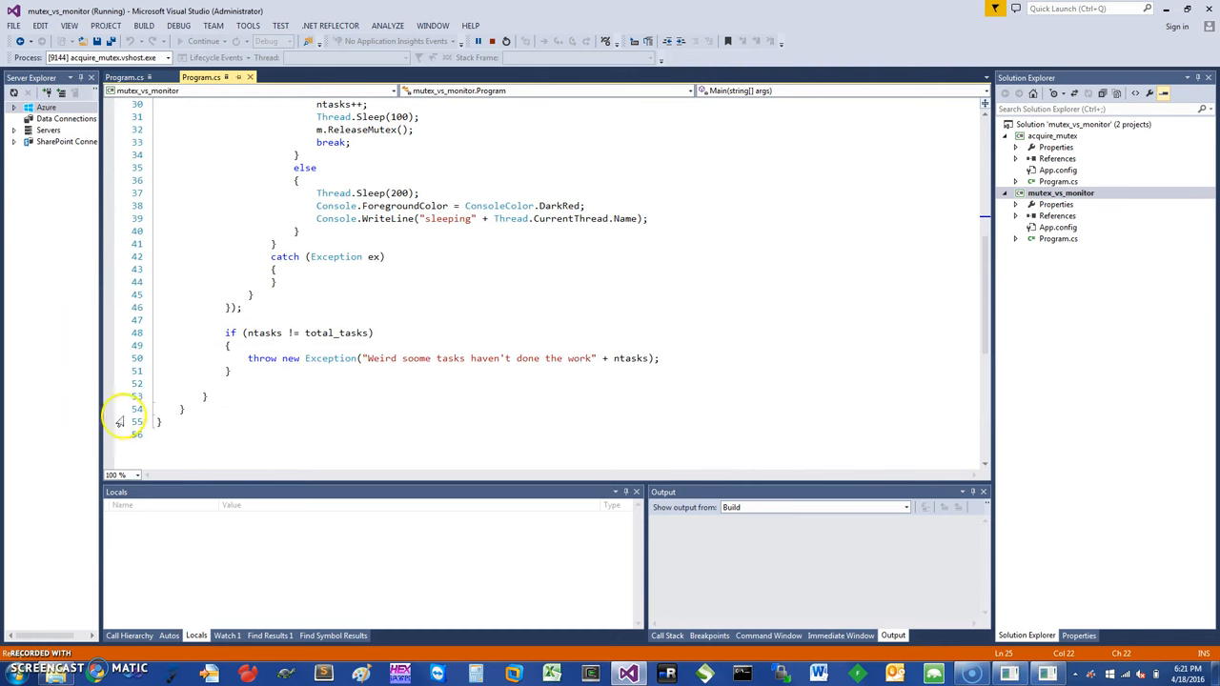
mouse_move(111, 409)
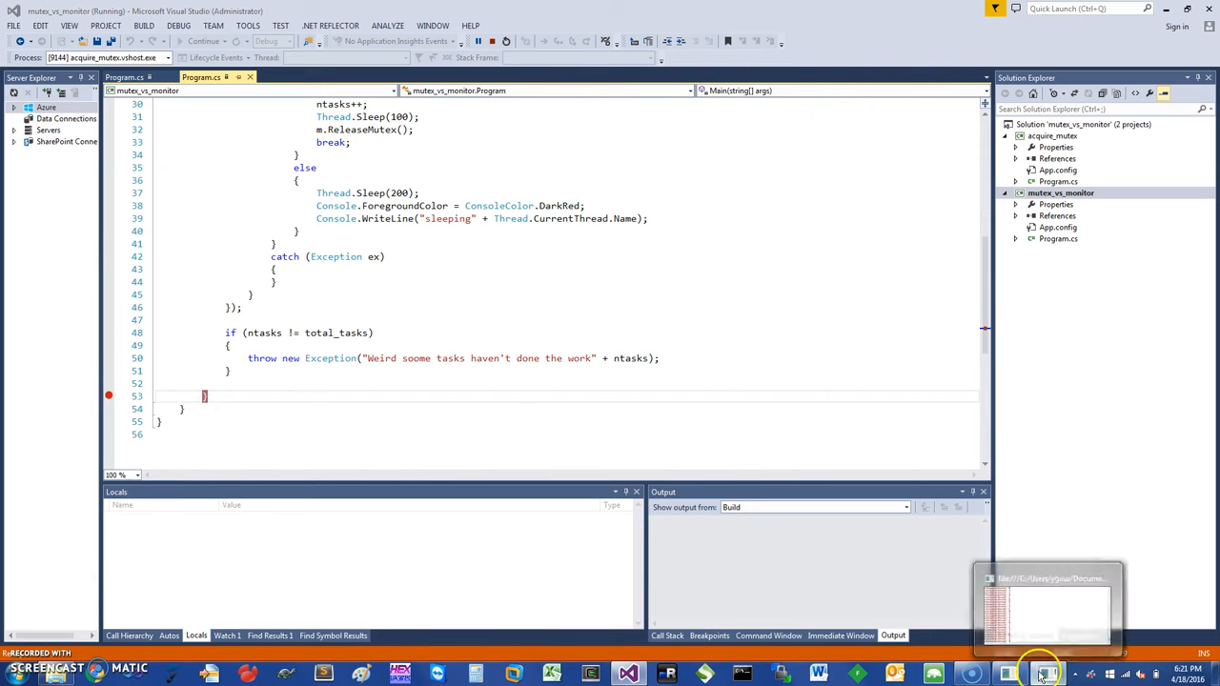
left_click(1041, 671)
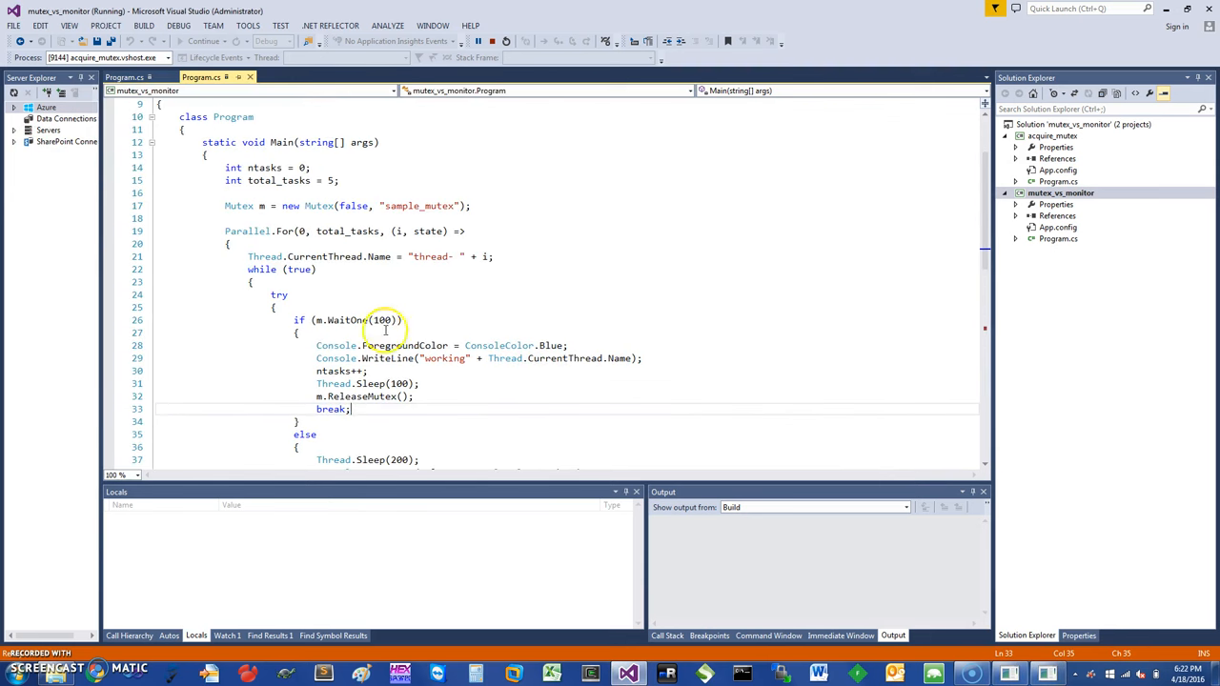
scroll("down", 3)
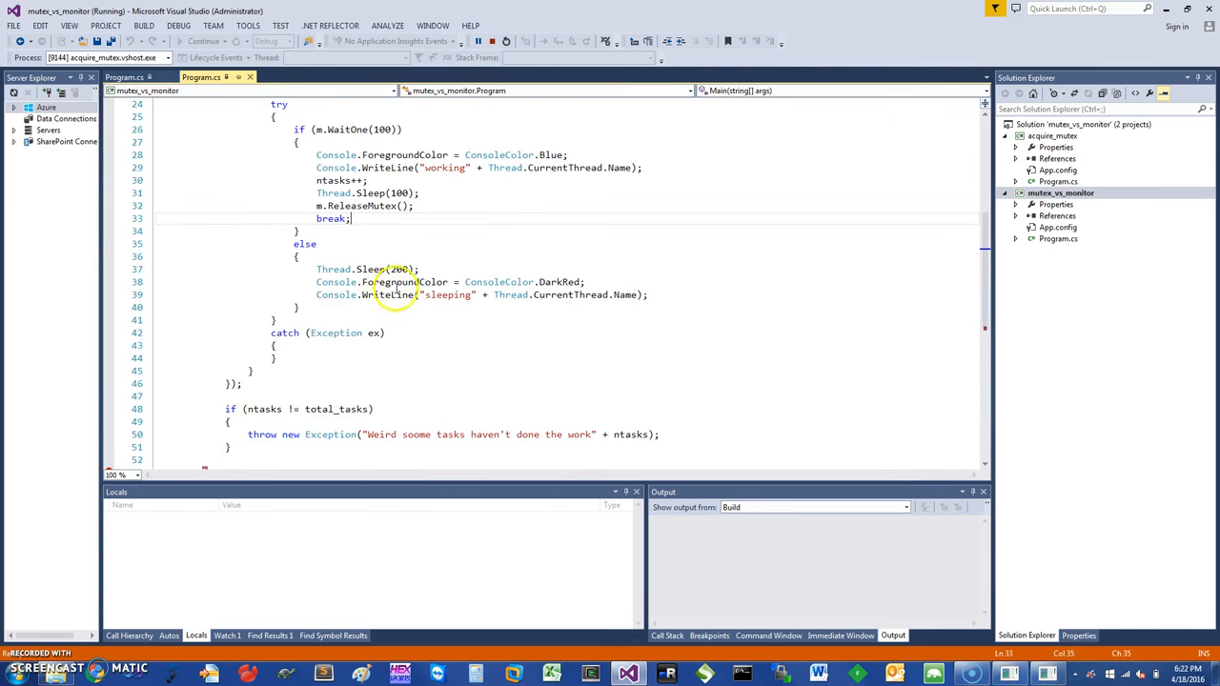
mouse_move(664, 368)
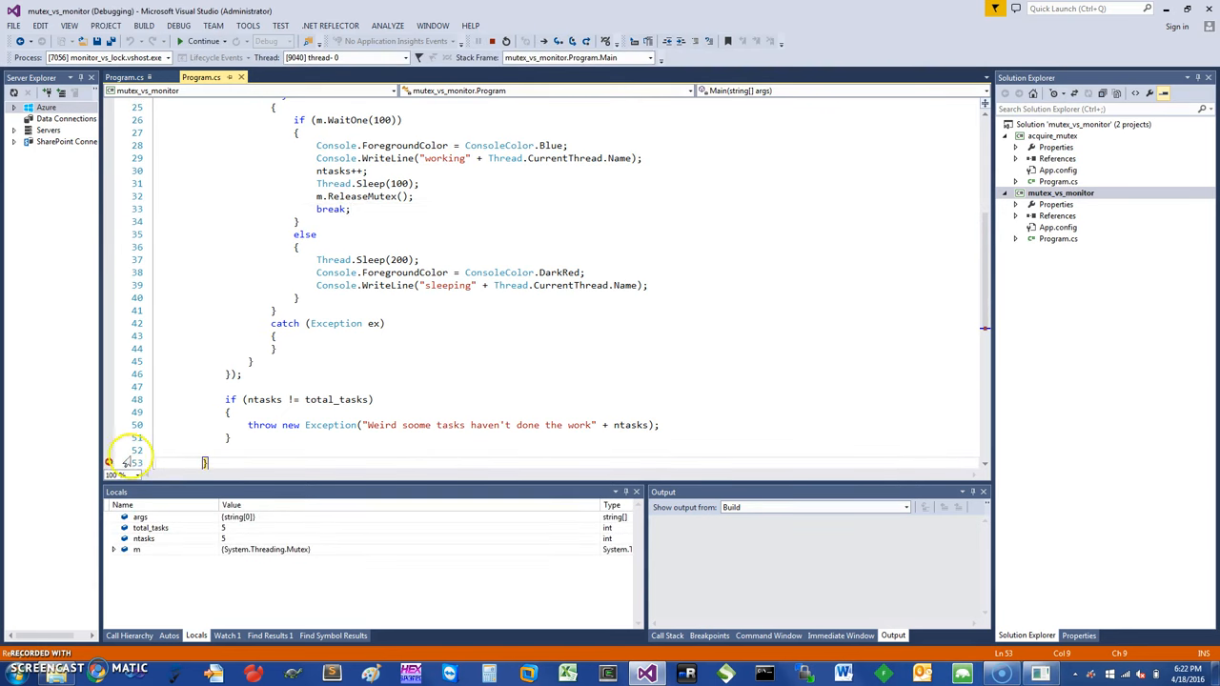
mouse_move(370, 325)
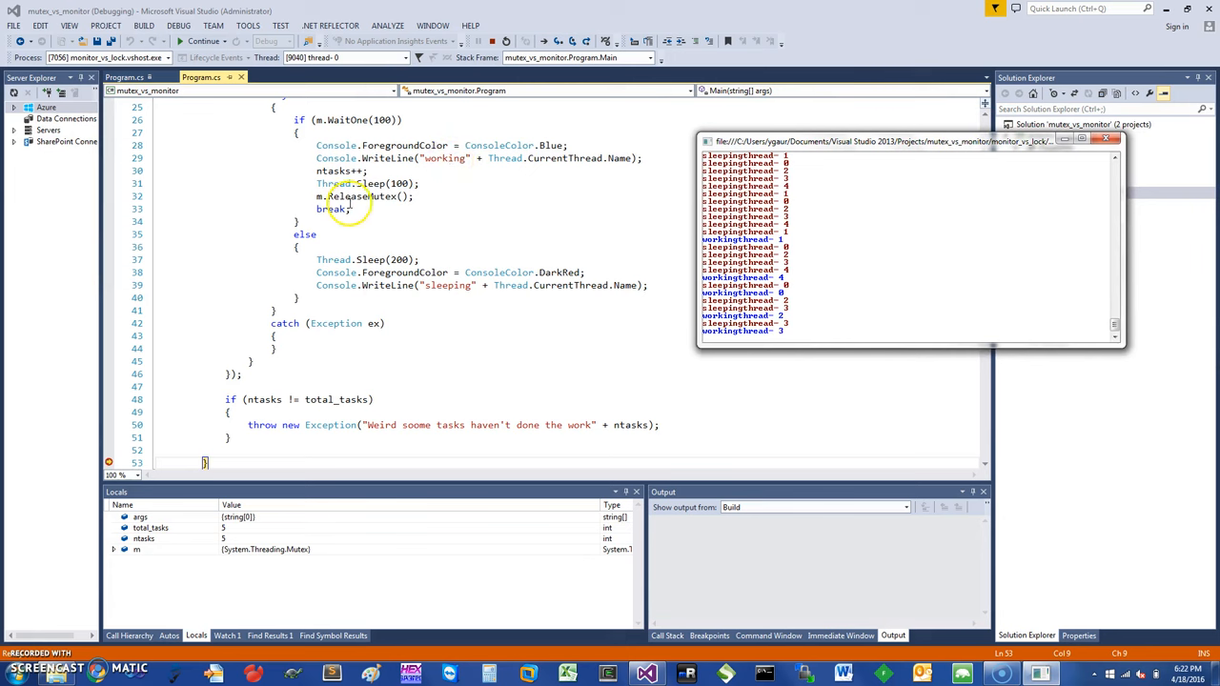
mouse_move(781, 246)
type("gaur")
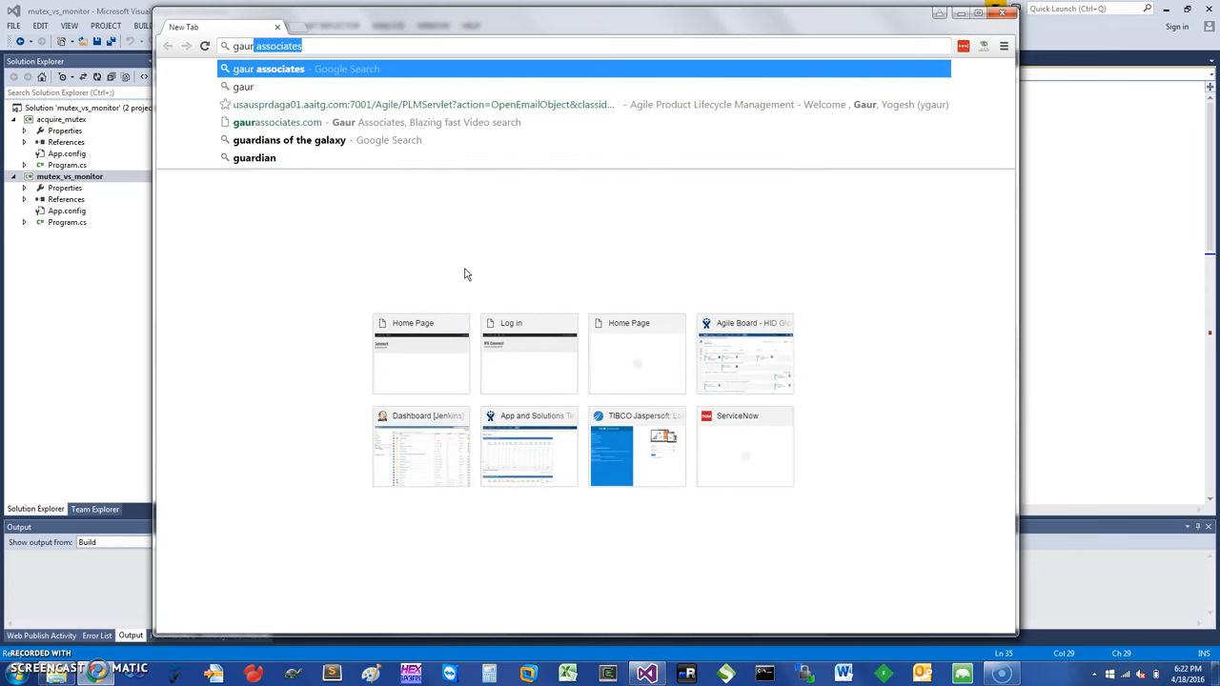
Step: Search Chrome for 'gaur associates' and open the Gaur Associates video search site
left_click(307, 69)
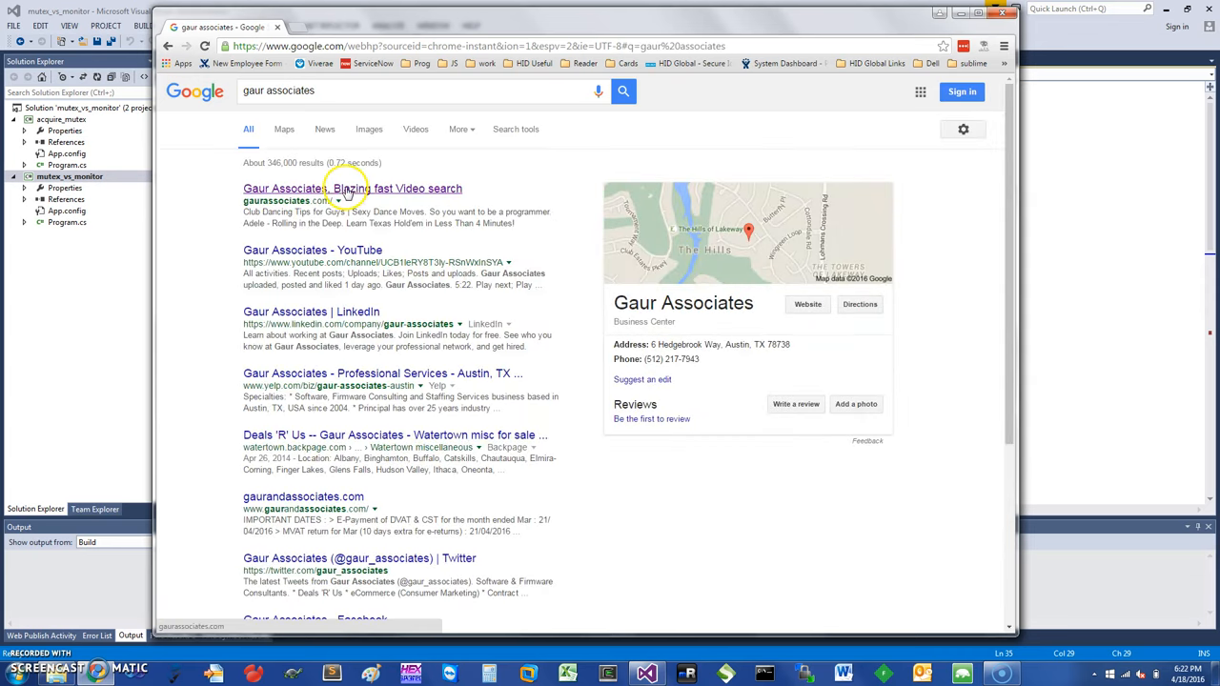
left_click(324, 189)
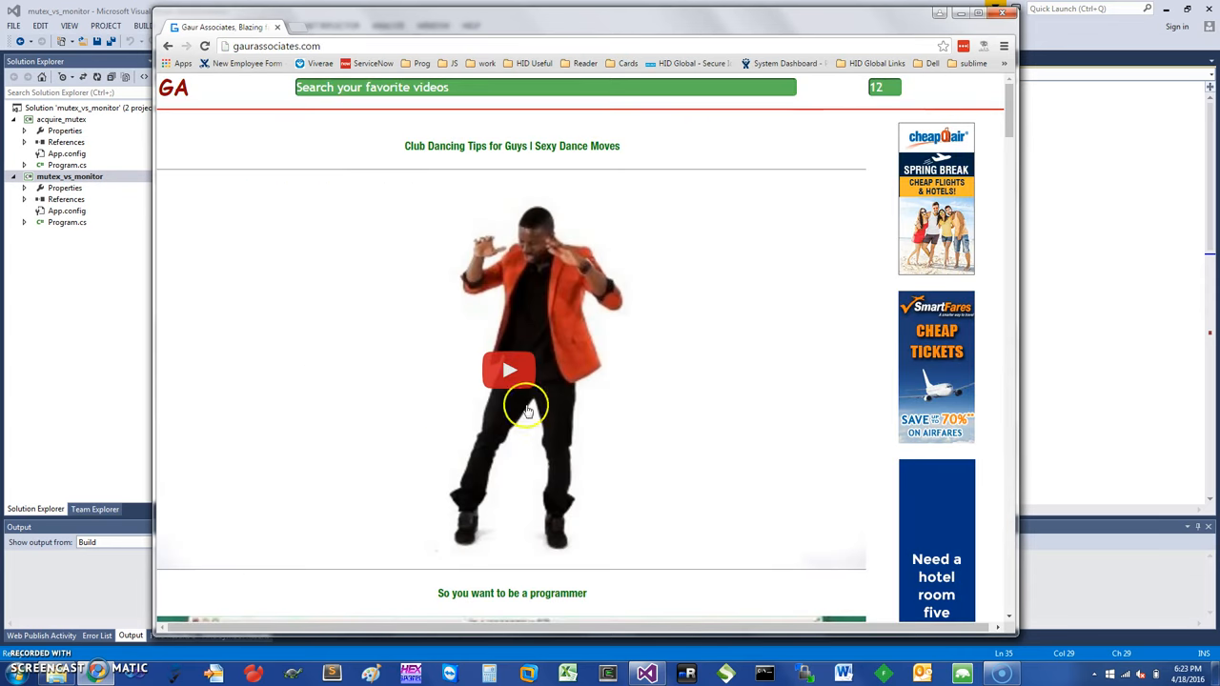